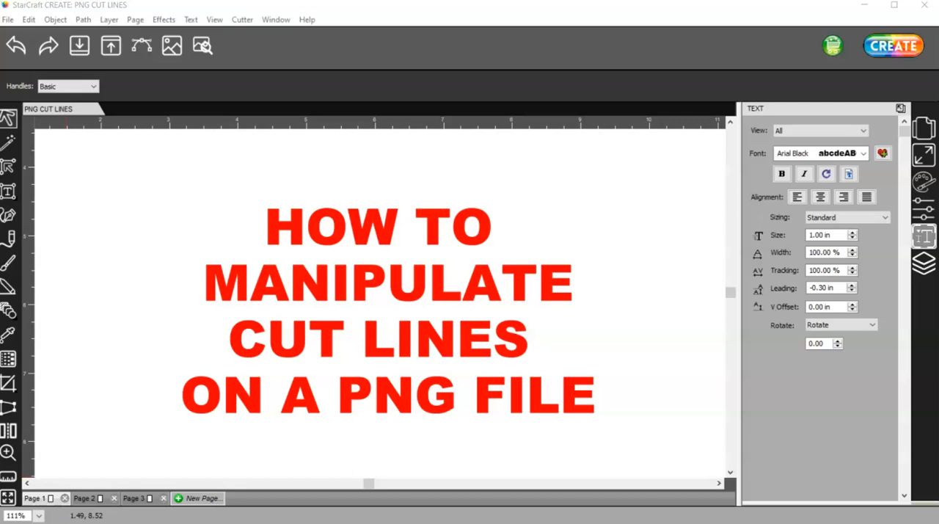
{"action": "mouse_move", "coordinate": [155, 501]}
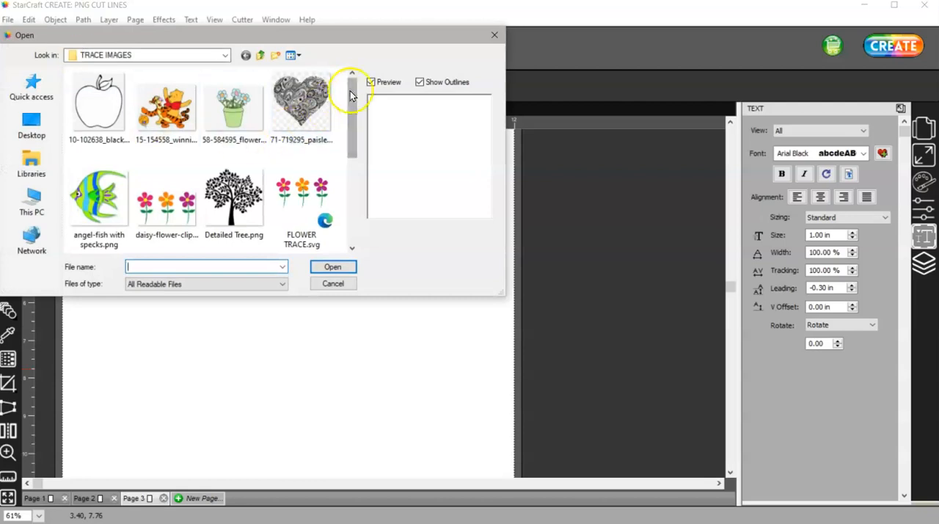
- Import PirateDragon.png from the TRACE IMAGES folder and position it on the page
{"action": "left_click", "coordinate": [233, 99]}
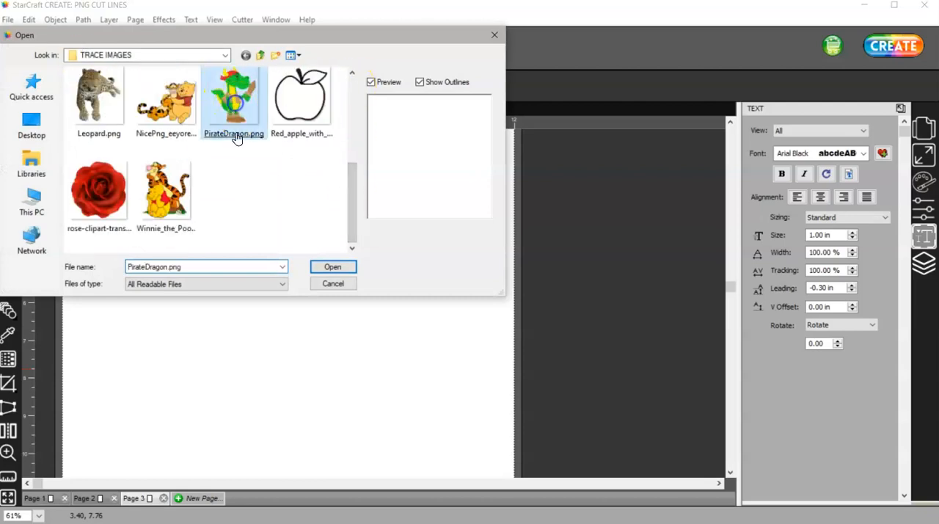
{"action": "left_click", "coordinate": [332, 266]}
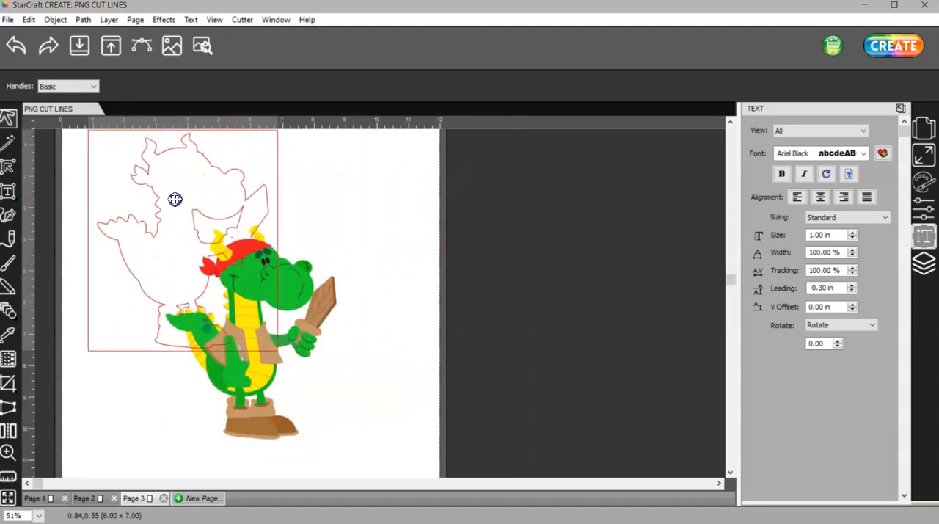
{"action": "left_click_drag", "start_coordinate": [174, 199], "coordinate": [386, 312]}
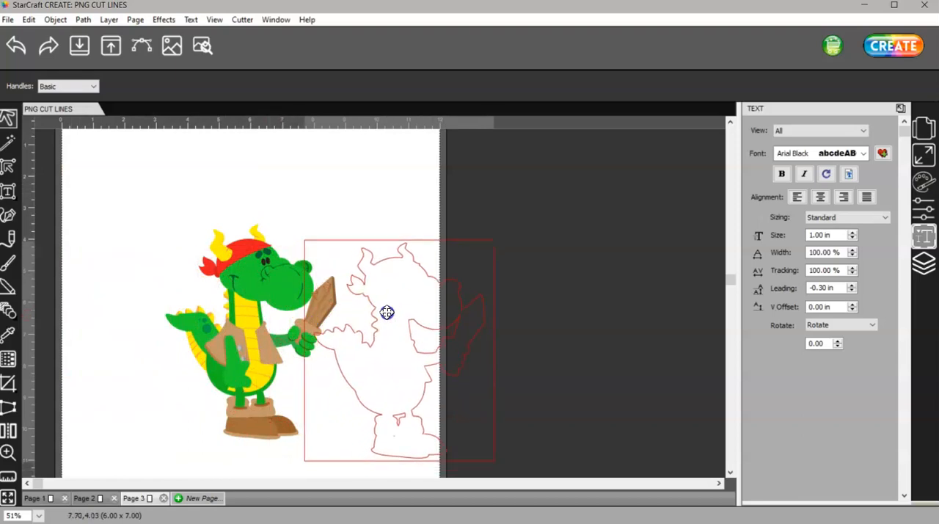
{"action": "left_click_drag", "start_coordinate": [387, 312], "coordinate": [401, 299]}
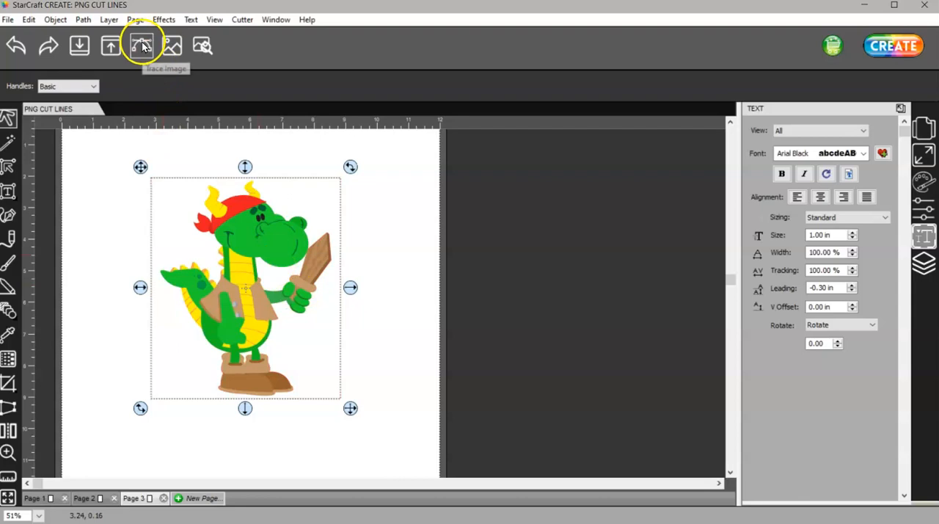
- Run Trace Image on the dragon to add a cut-line outline around it
{"action": "left_click", "coordinate": [142, 45]}
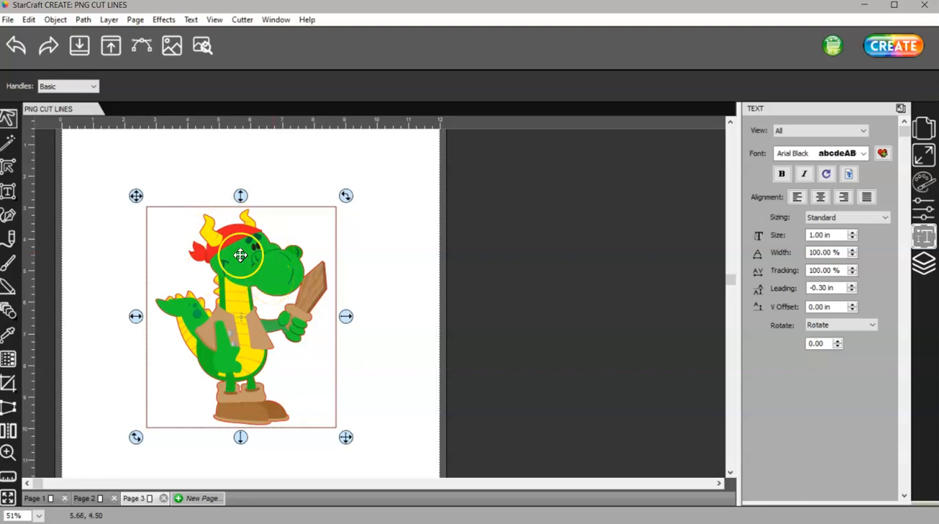
{"action": "left_click", "coordinate": [359, 422]}
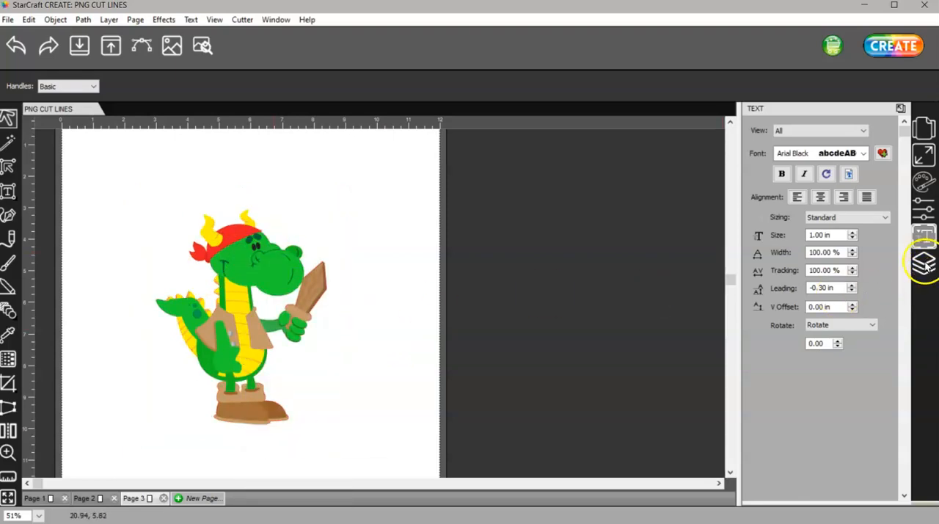
- Give the traced outline a pink colour stroke in Fill & Stroke
{"action": "left_click", "coordinate": [924, 264]}
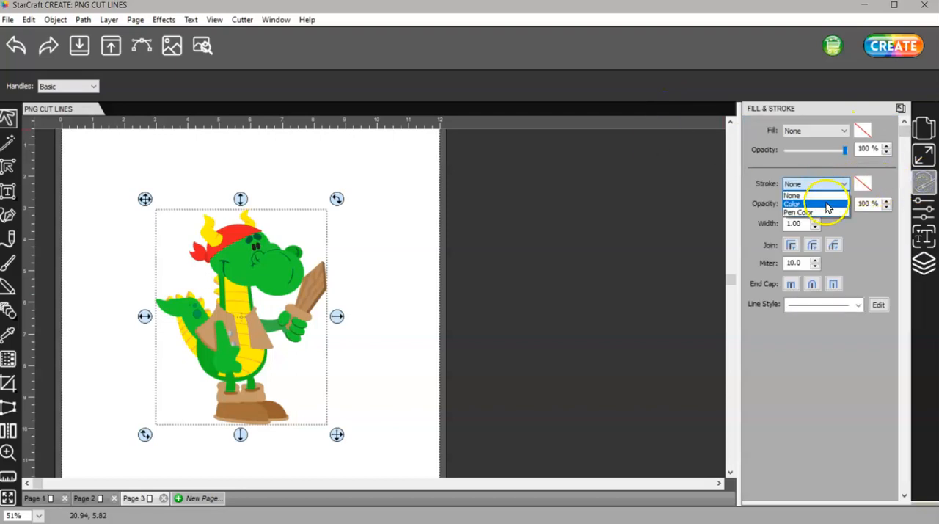
{"action": "left_click", "coordinate": [796, 203]}
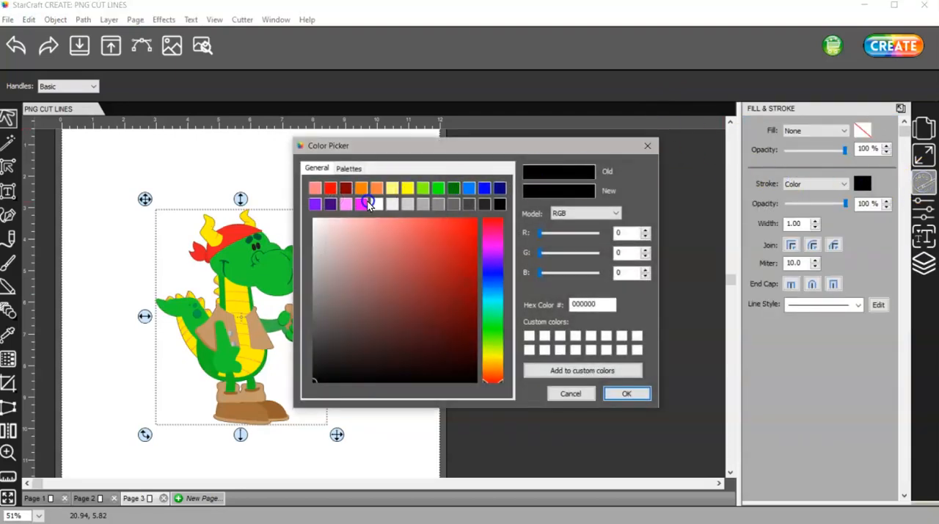
{"action": "left_click", "coordinate": [626, 393]}
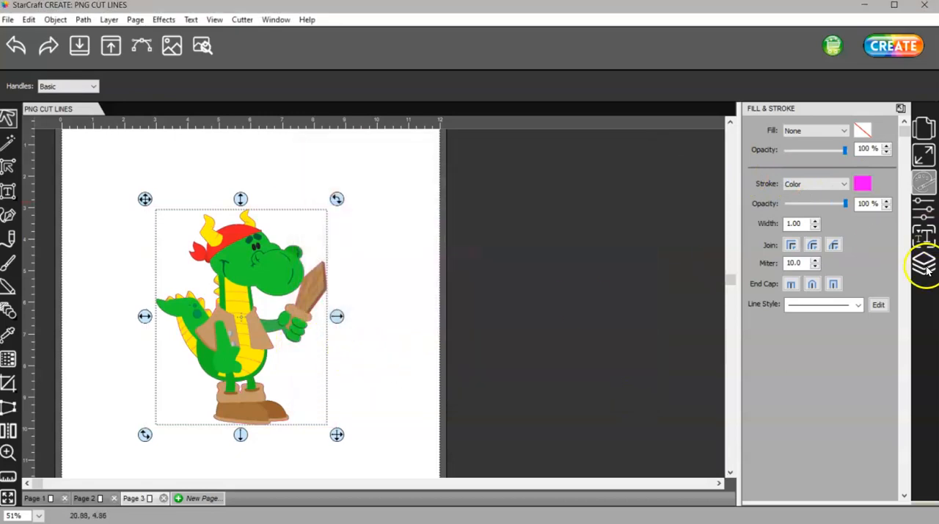
- Change the Cut layer's colour to pink in its layer properties
{"action": "double_click", "coordinate": [829, 126]}
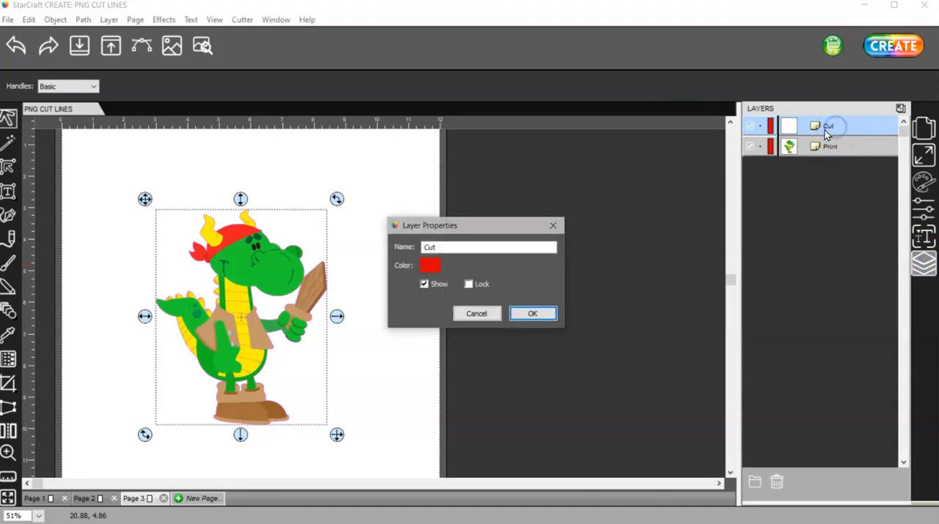
{"action": "left_click", "coordinate": [430, 265]}
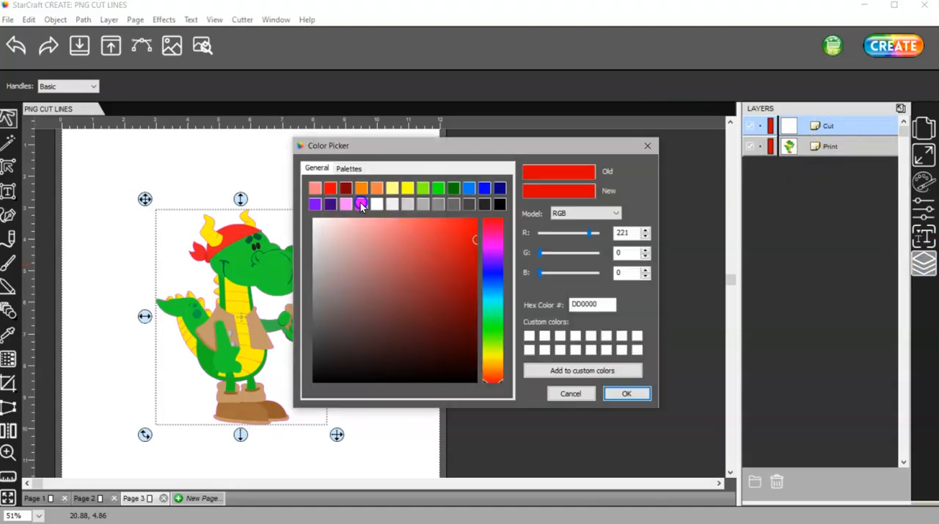
{"action": "left_click", "coordinate": [626, 393]}
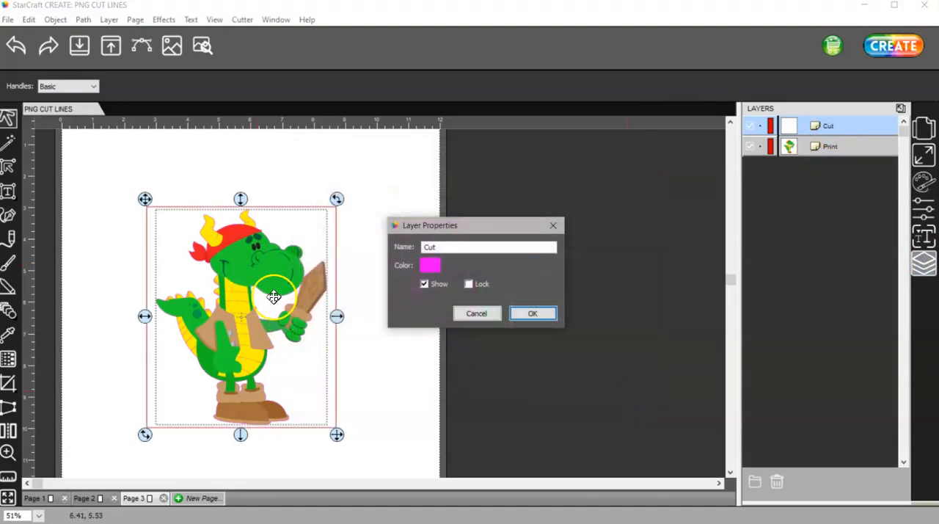
{"action": "left_click", "coordinate": [533, 313]}
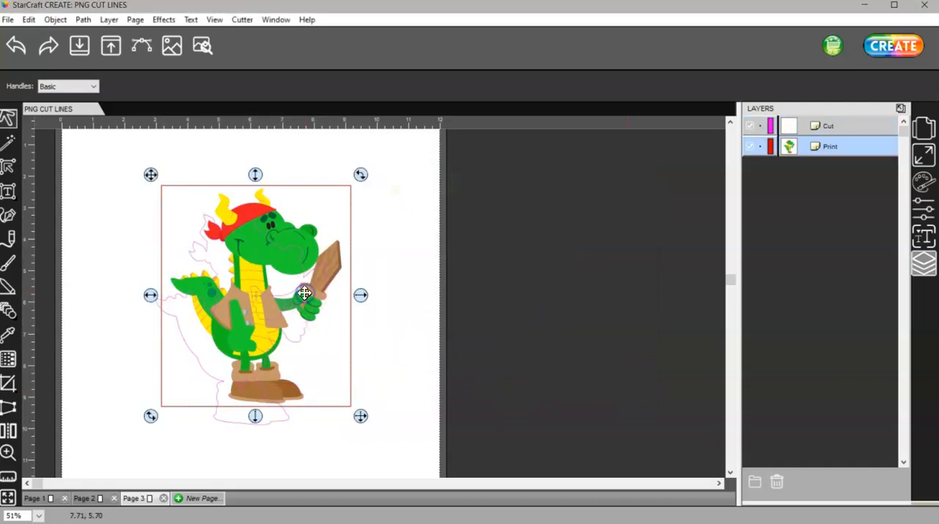
- Hide the Print layer, toggling it to compare, leaving only the pink cut outline visible
{"action": "left_click", "coordinate": [16, 46]}
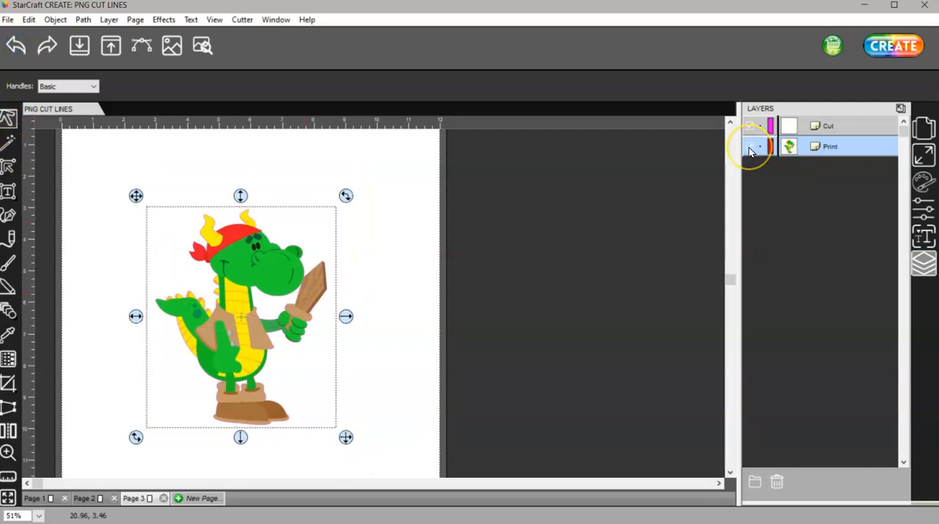
{"action": "left_click", "coordinate": [749, 146]}
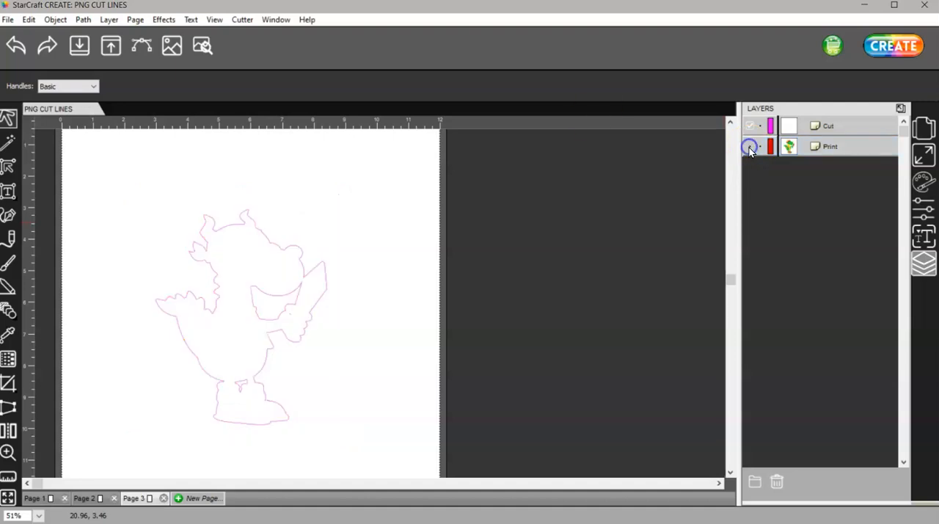
{"action": "left_click", "coordinate": [750, 146]}
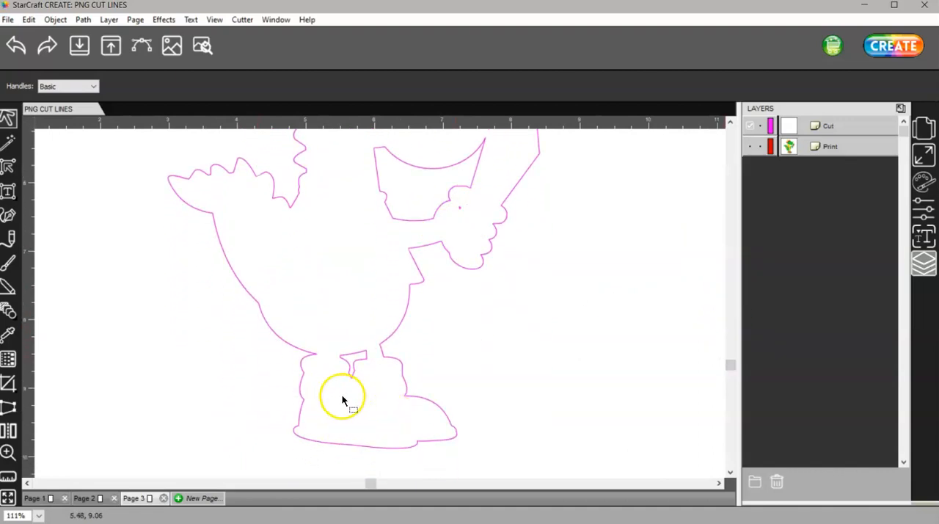
{"action": "mouse_move", "coordinate": [345, 405]}
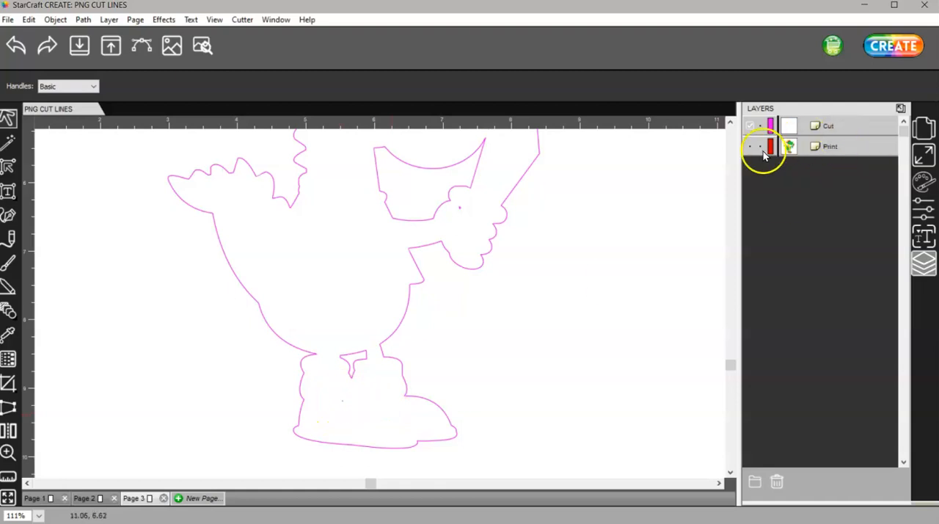
{"action": "left_click", "coordinate": [750, 146]}
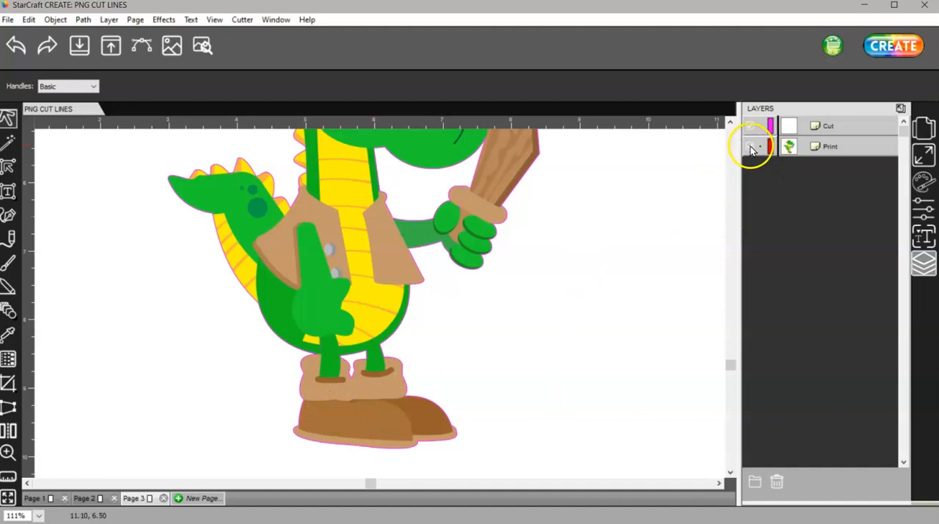
{"action": "left_click", "coordinate": [752, 146]}
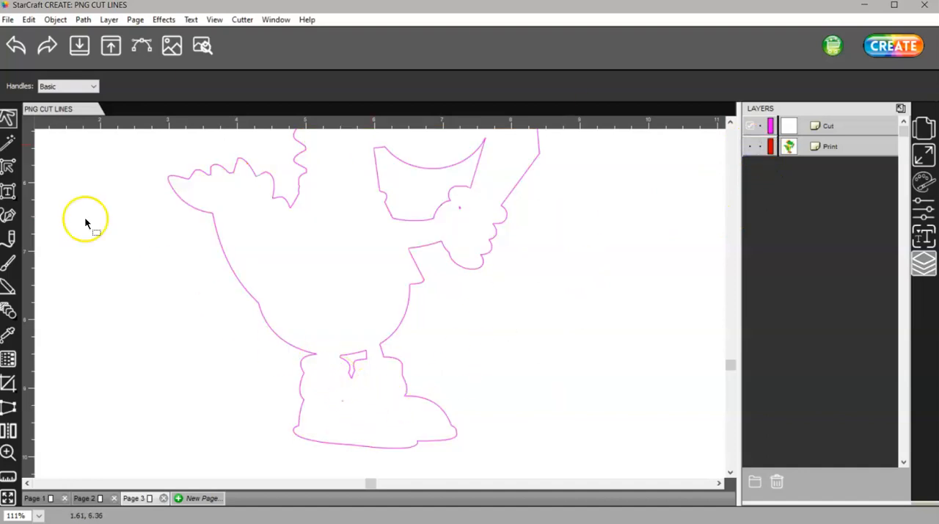
{"action": "mouse_move", "coordinate": [893, 124]}
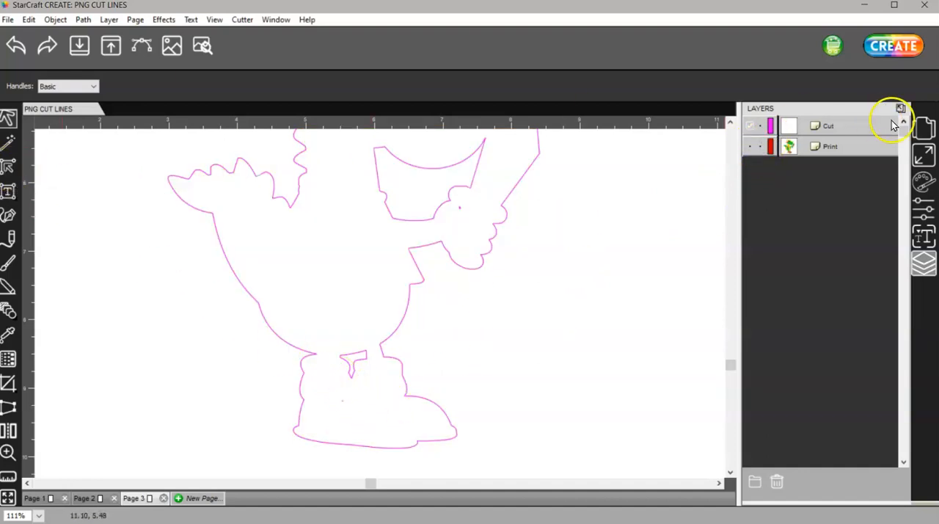
- Node-edit the Cut layer outline to remove extra nodes between the dragon's legs
{"action": "left_click", "coordinate": [215, 227]}
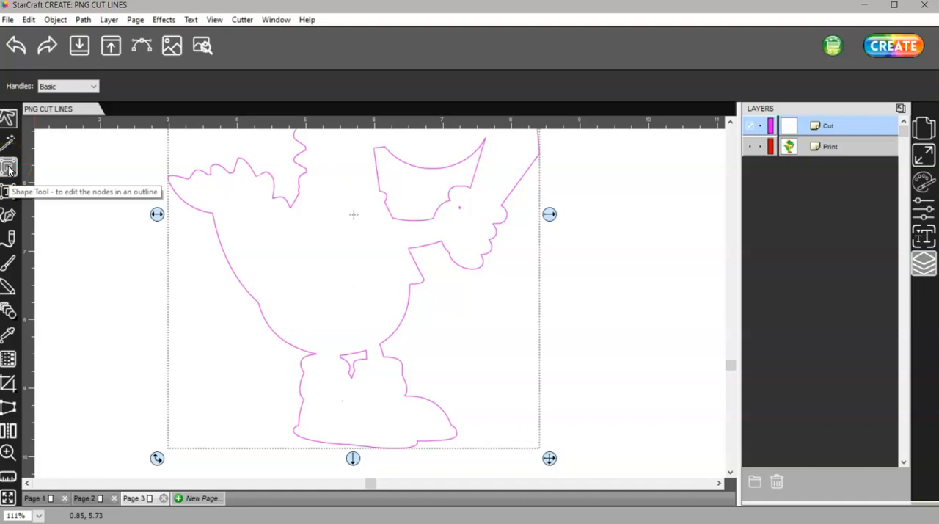
{"action": "left_click", "coordinate": [9, 166]}
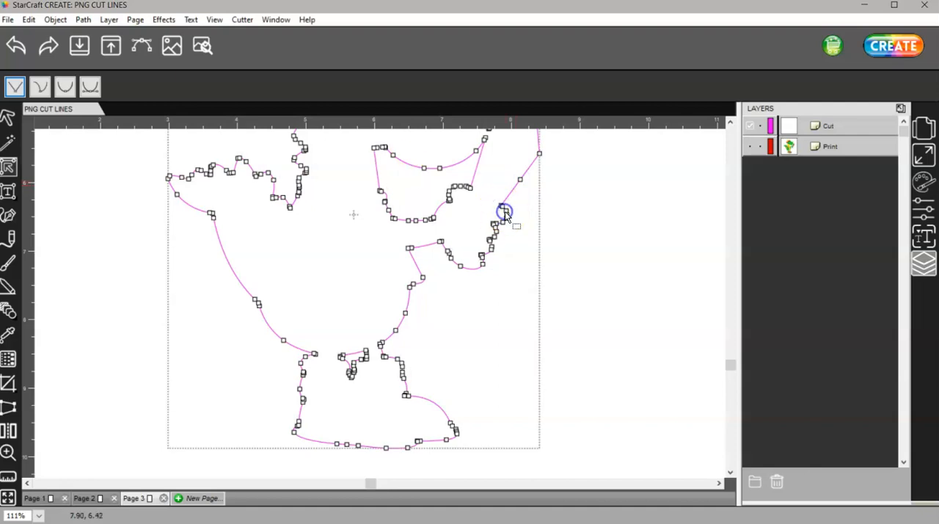
{"action": "left_click", "coordinate": [843, 125]}
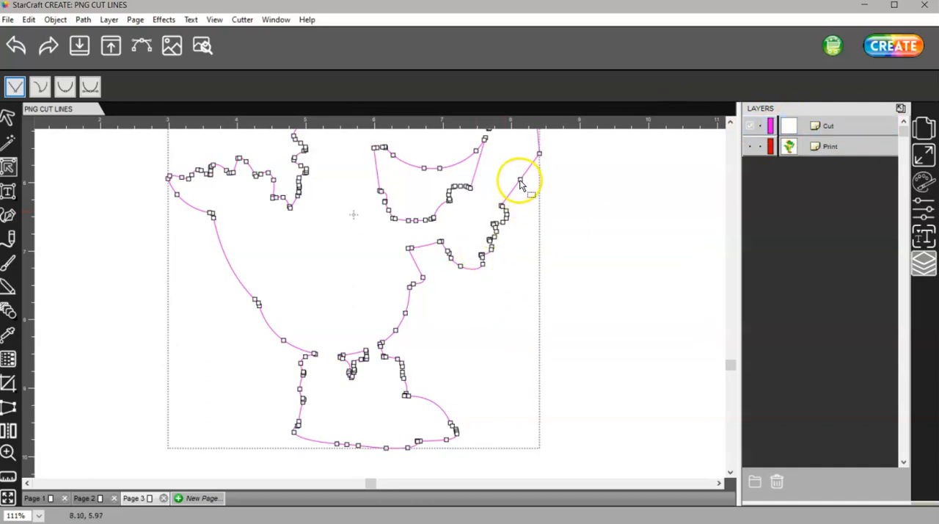
{"action": "left_click", "coordinate": [827, 126]}
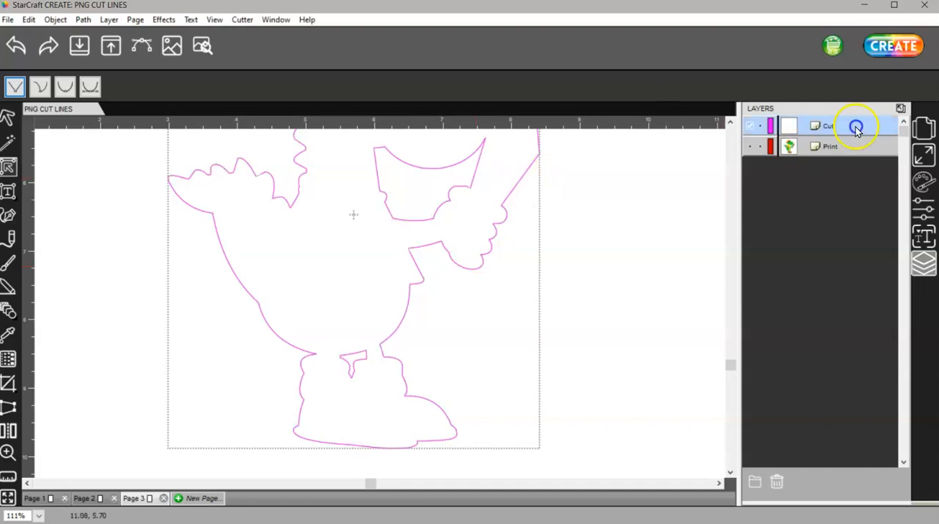
{"action": "mouse_move", "coordinate": [440, 343]}
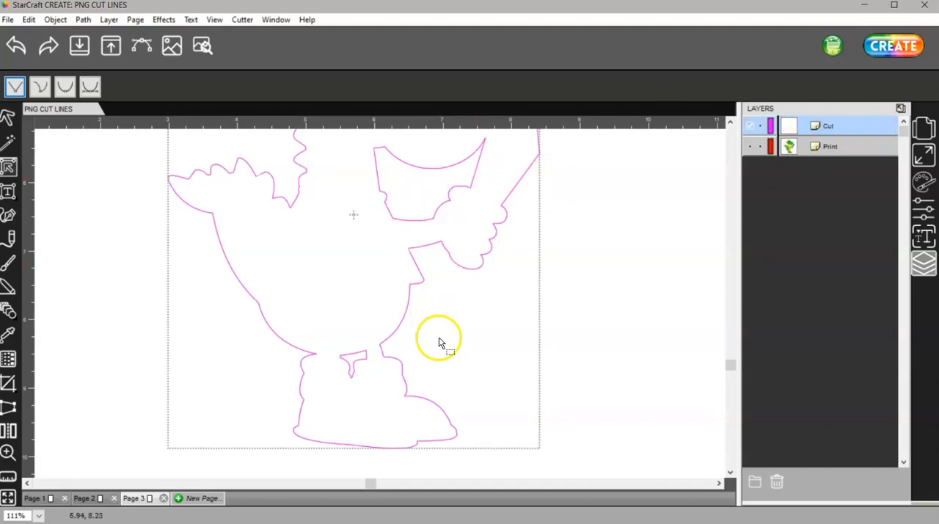
{"action": "mouse_move", "coordinate": [380, 345]}
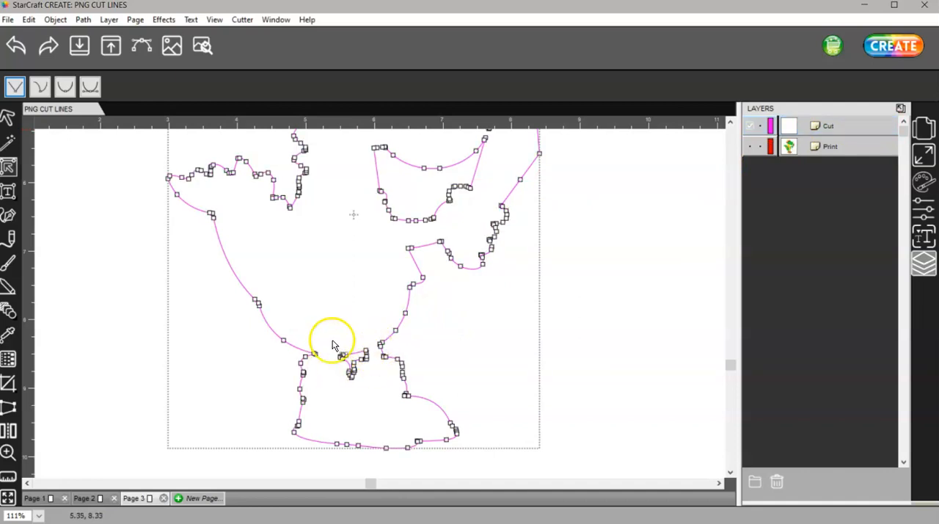
{"action": "mouse_move", "coordinate": [359, 369]}
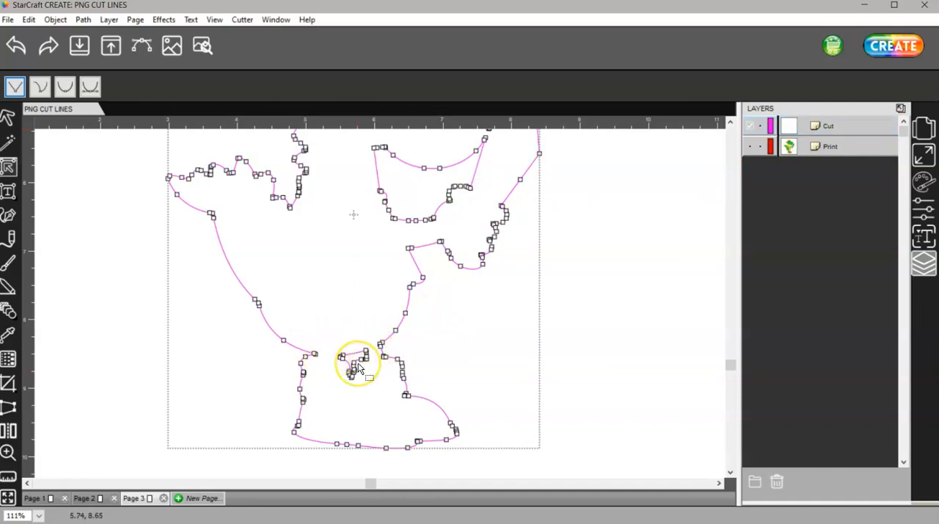
{"action": "mouse_move", "coordinate": [359, 371]}
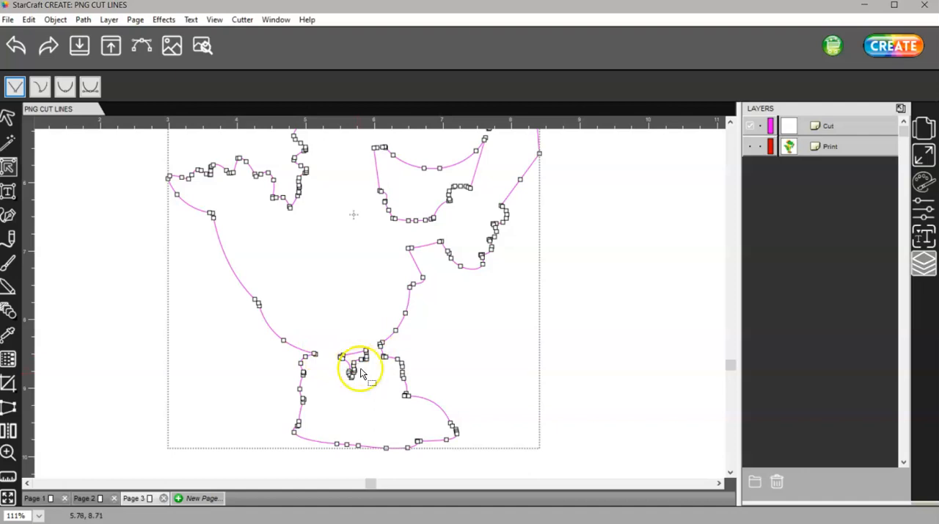
{"action": "mouse_move", "coordinate": [374, 397]}
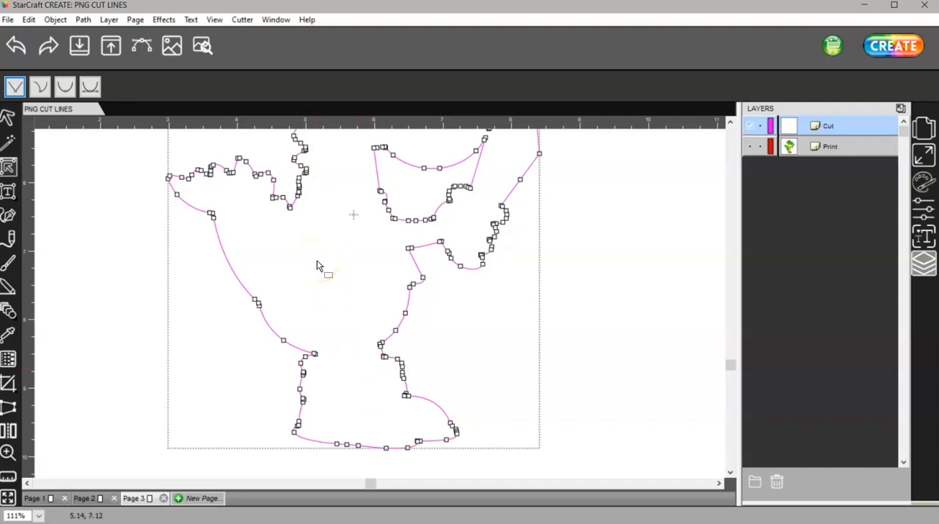
{"action": "mouse_move", "coordinate": [411, 220]}
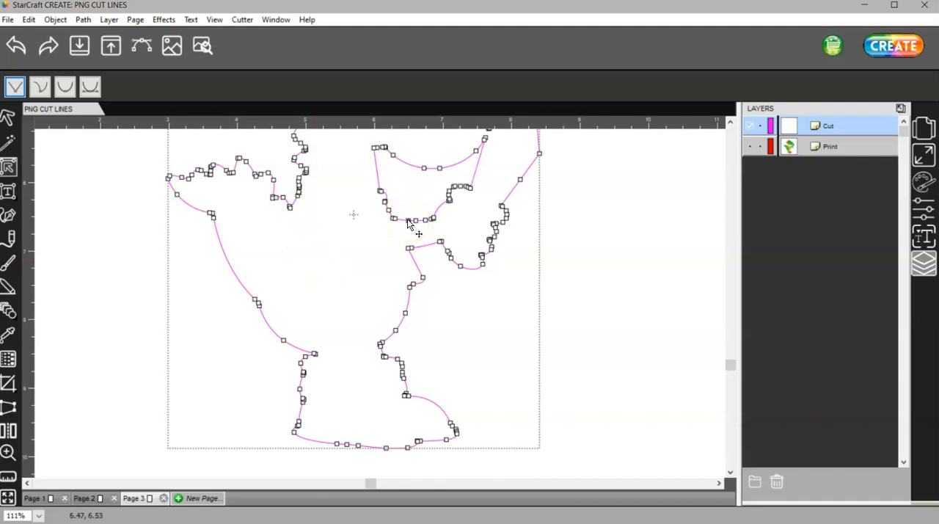
{"action": "mouse_move", "coordinate": [411, 231]}
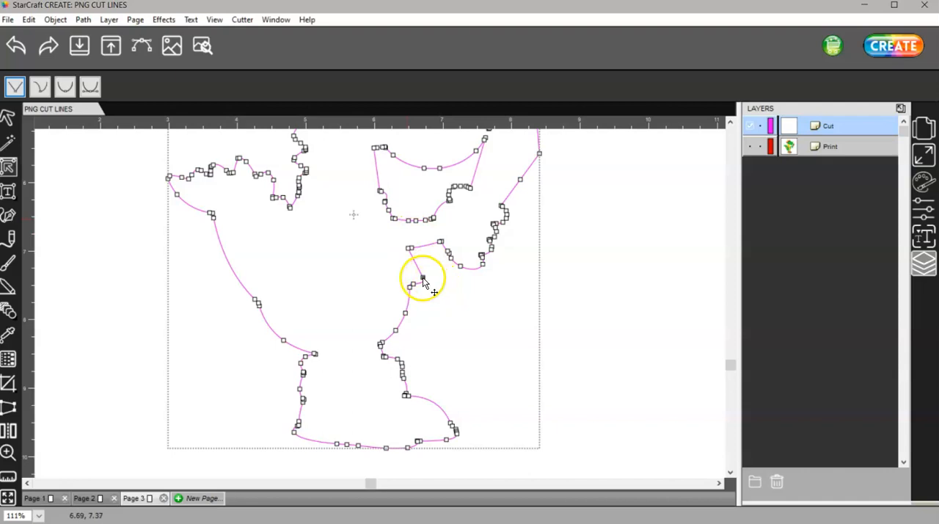
{"action": "mouse_move", "coordinate": [440, 293]}
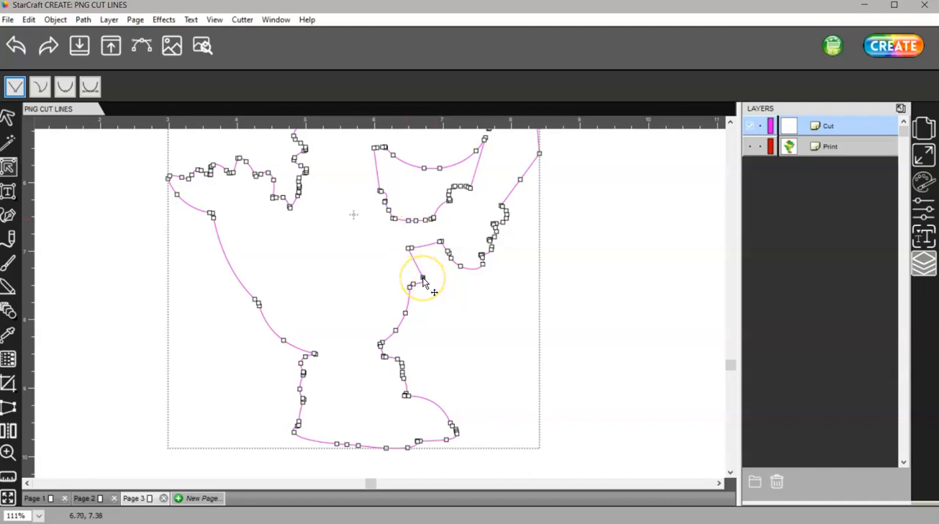
- Drag the node below the dragon's arm down-right into a sharp spike
{"action": "left_click", "coordinate": [423, 278]}
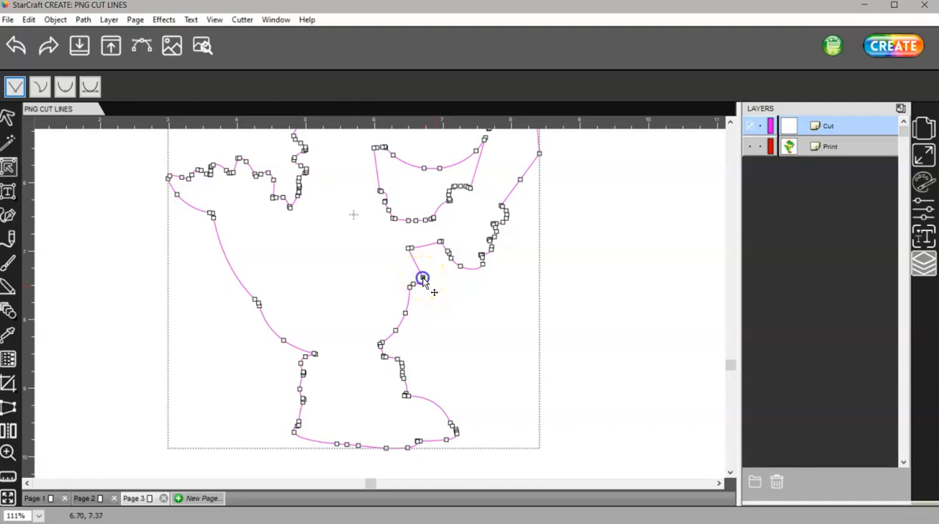
{"action": "left_click_drag", "start_coordinate": [423, 277], "coordinate": [481, 326]}
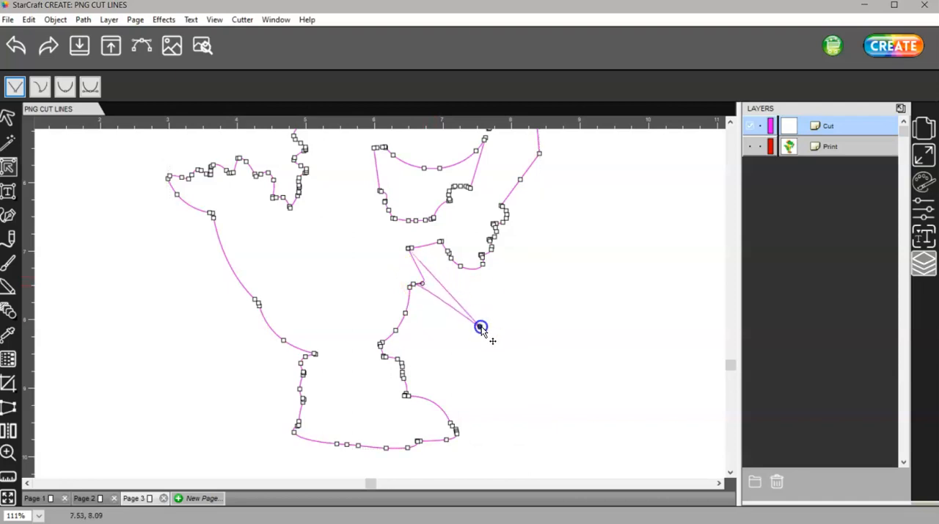
{"action": "left_click", "coordinate": [481, 327]}
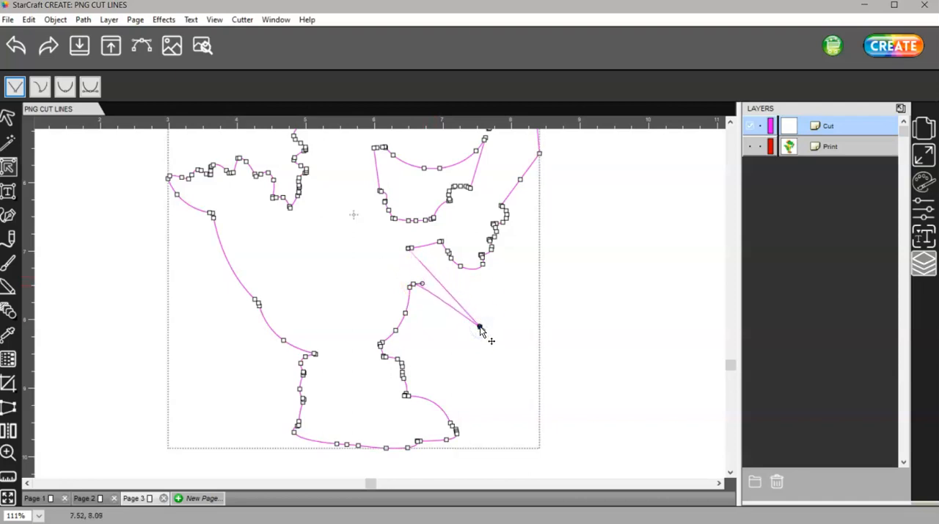
{"action": "left_click", "coordinate": [17, 46]}
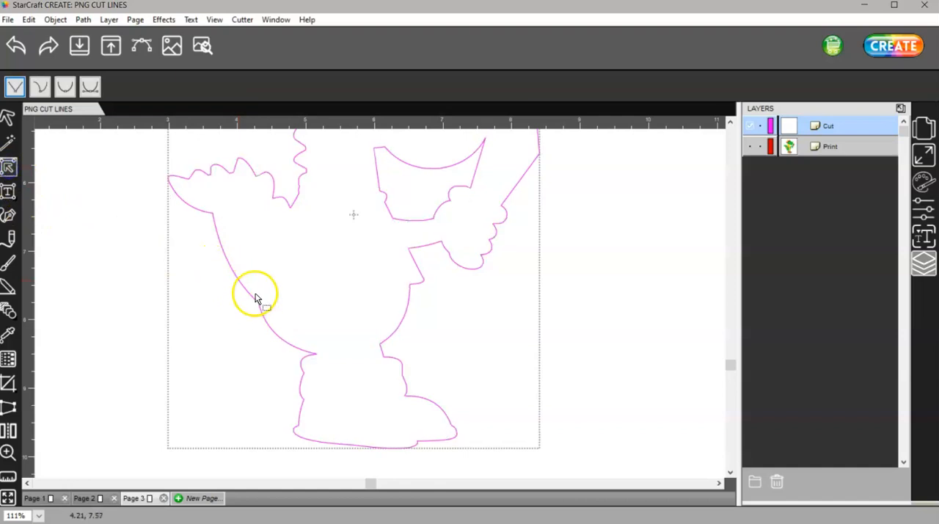
{"action": "mouse_move", "coordinate": [216, 262]}
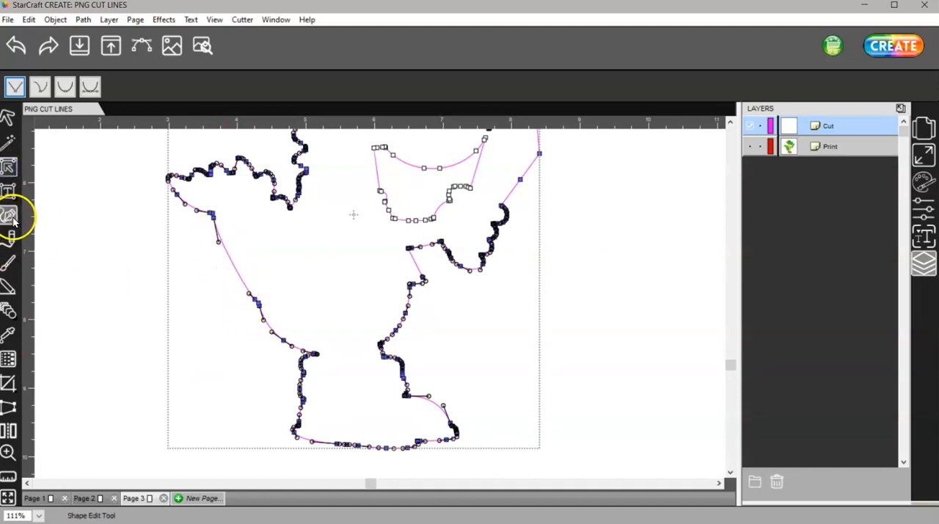
- Tidy the outline nodes along the dragon's tail and return to the Select tool
{"action": "left_click", "coordinate": [10, 213]}
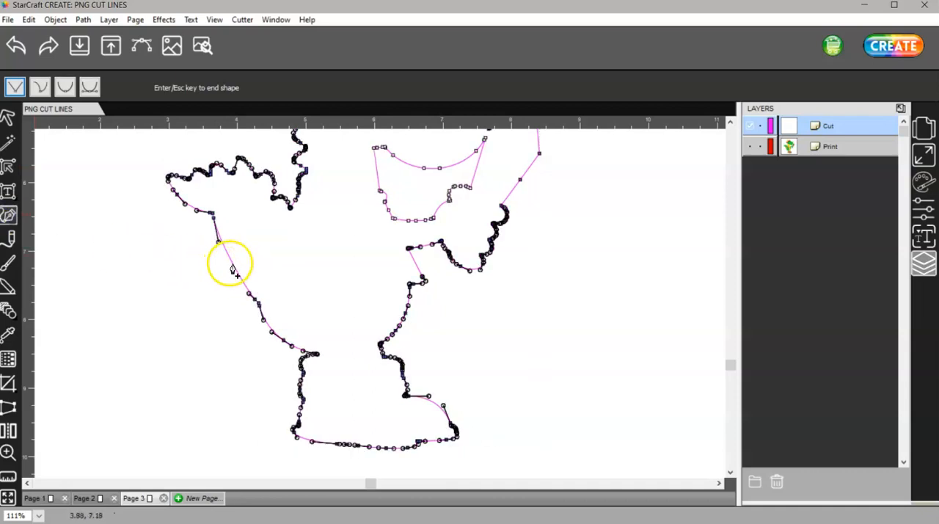
{"action": "mouse_move", "coordinate": [232, 268]}
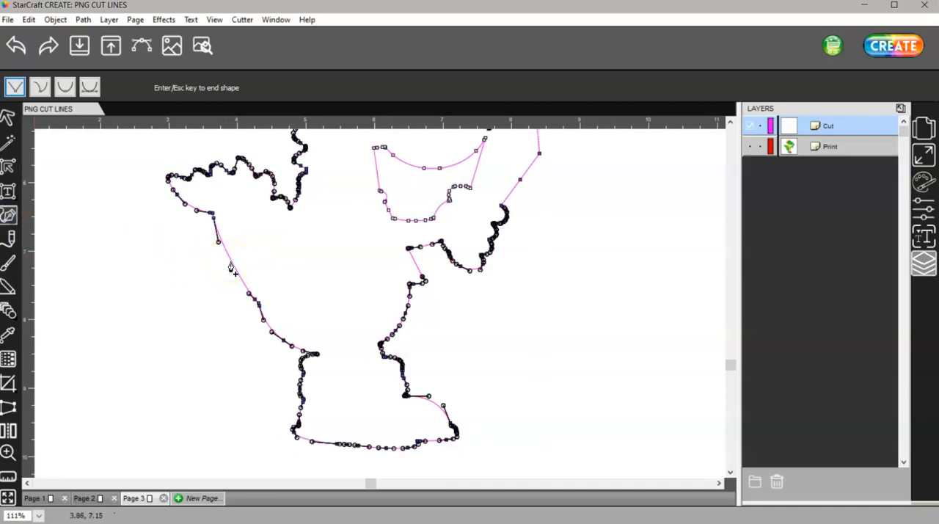
{"action": "left_click", "coordinate": [10, 167]}
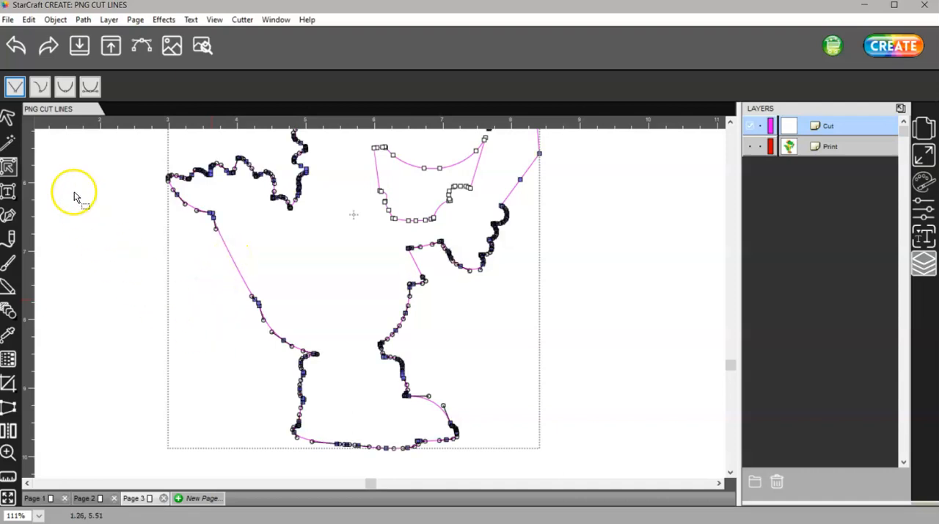
{"action": "left_click", "coordinate": [10, 119]}
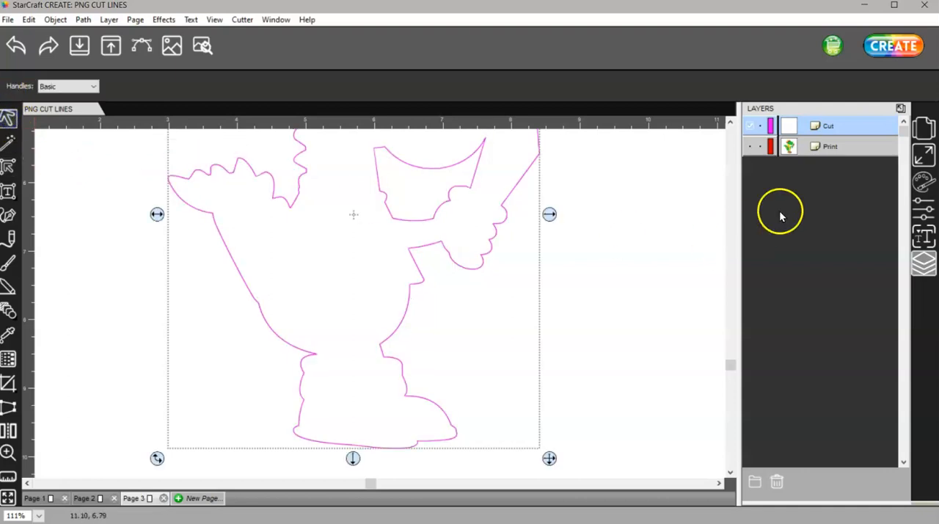
- Show the Print layer again so the dragon image appears inside the cut outline
{"action": "left_click", "coordinate": [751, 146]}
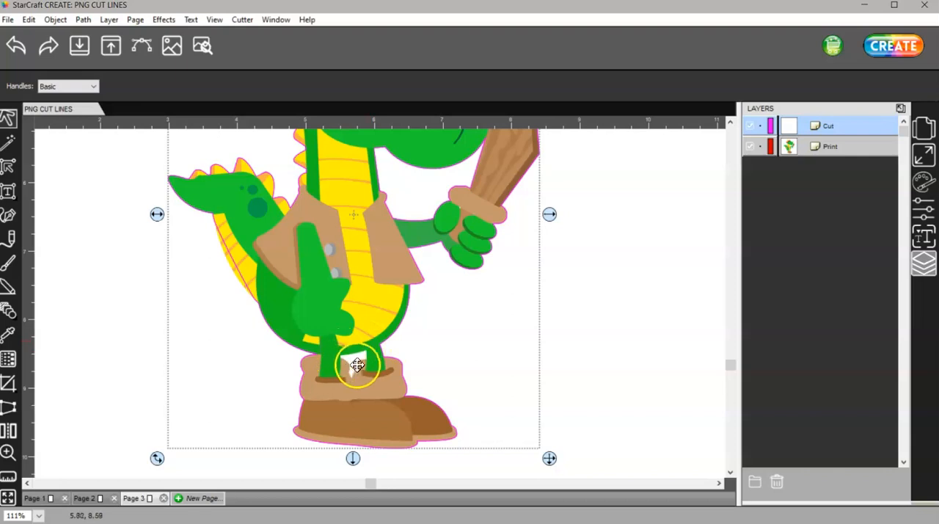
{"action": "mouse_move", "coordinate": [467, 211]}
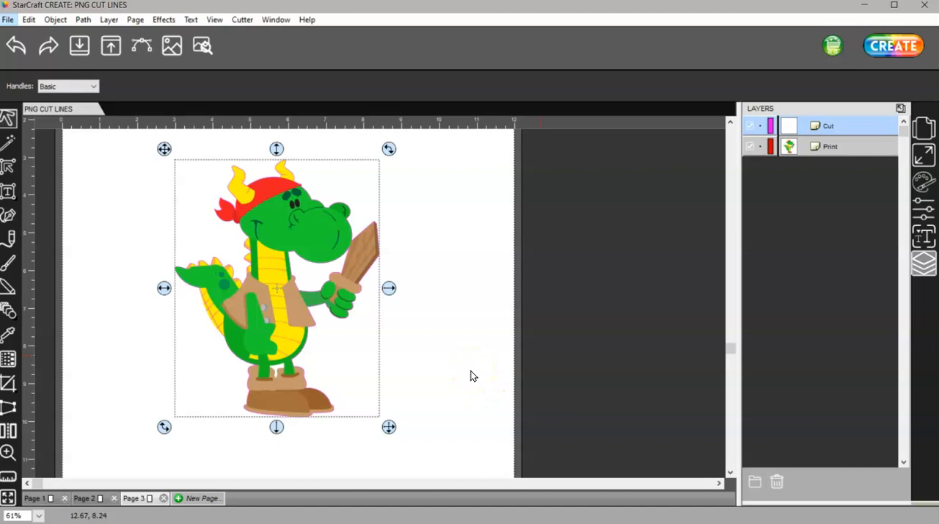
{"action": "left_click", "coordinate": [459, 367]}
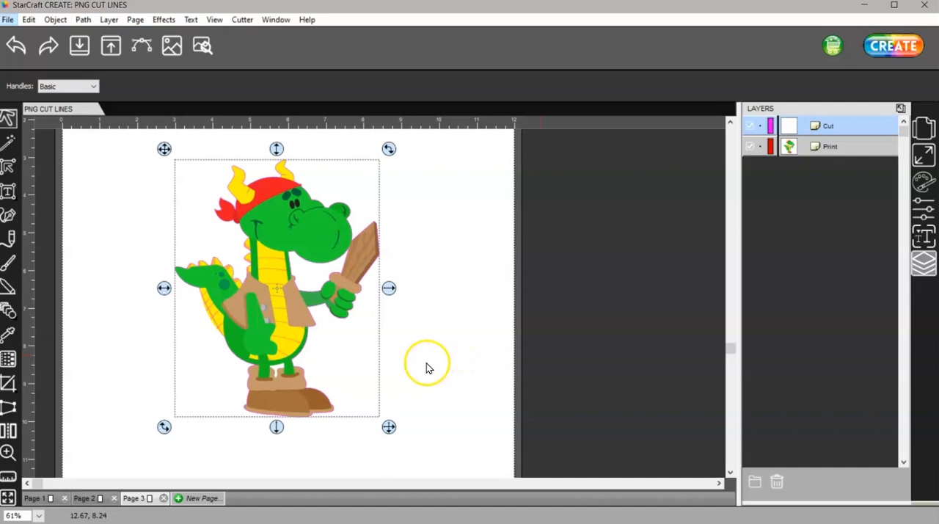
{"action": "mouse_move", "coordinate": [444, 402]}
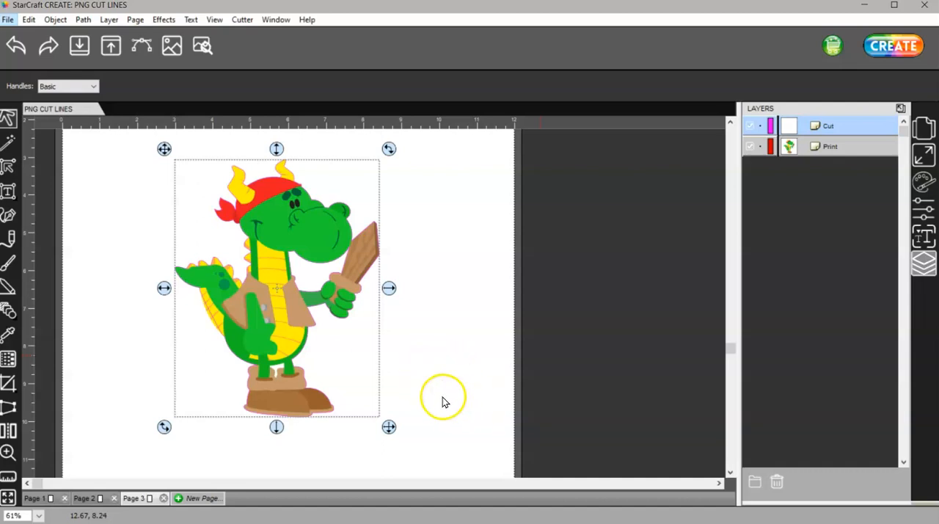
{"action": "mouse_move", "coordinate": [428, 385]}
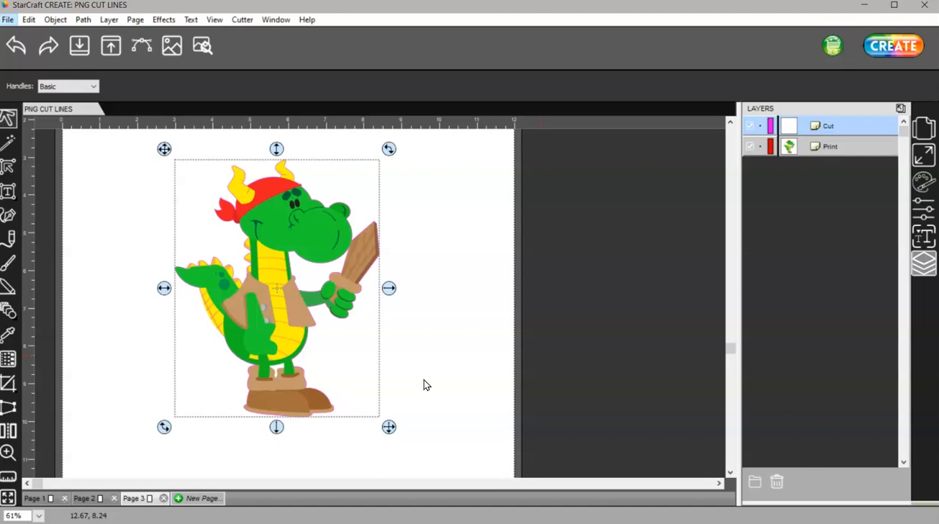
{"action": "mouse_move", "coordinate": [477, 431]}
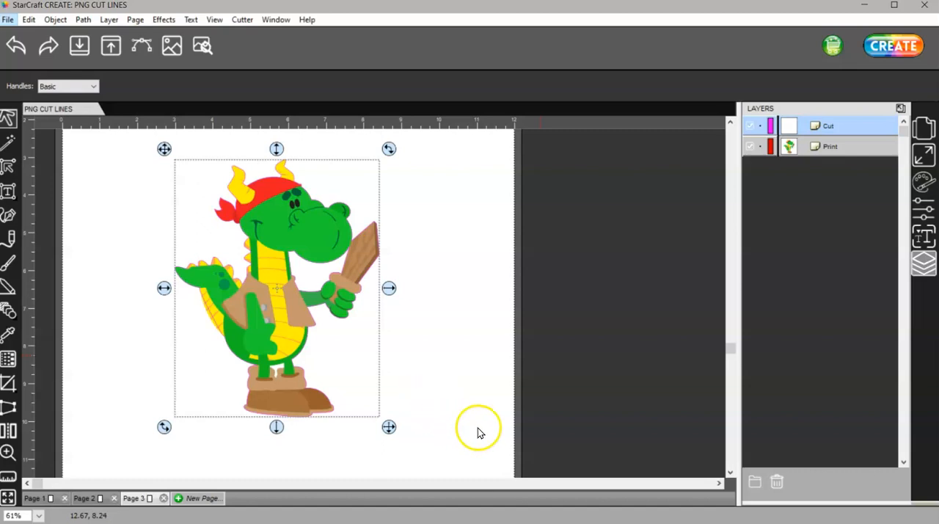
{"action": "mouse_move", "coordinate": [472, 399]}
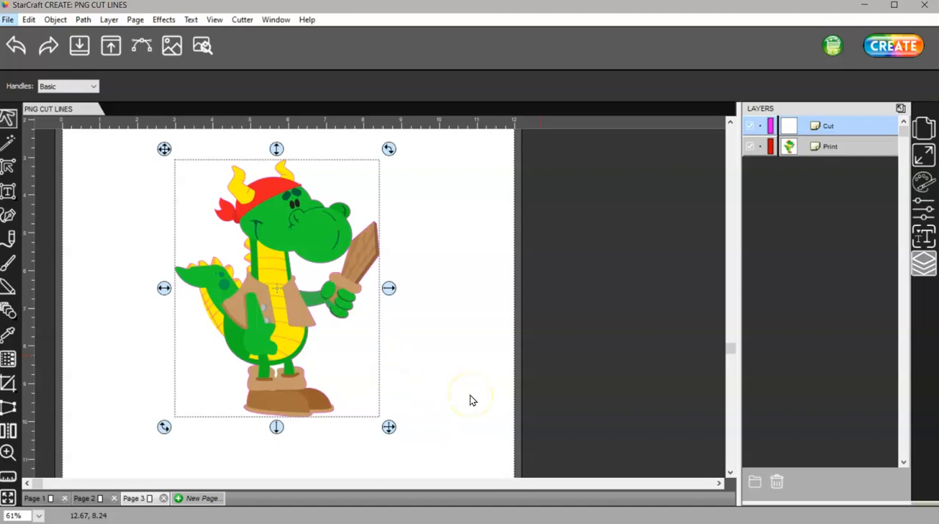
{"action": "mouse_move", "coordinate": [447, 433]}
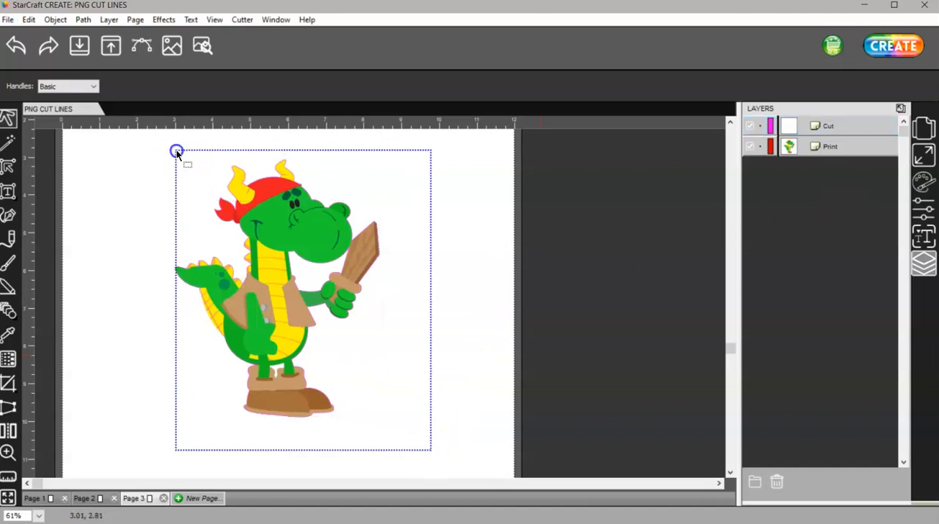
- Group the dragon image with its cut outline and move it on the page
{"action": "right_click", "coordinate": [279, 293]}
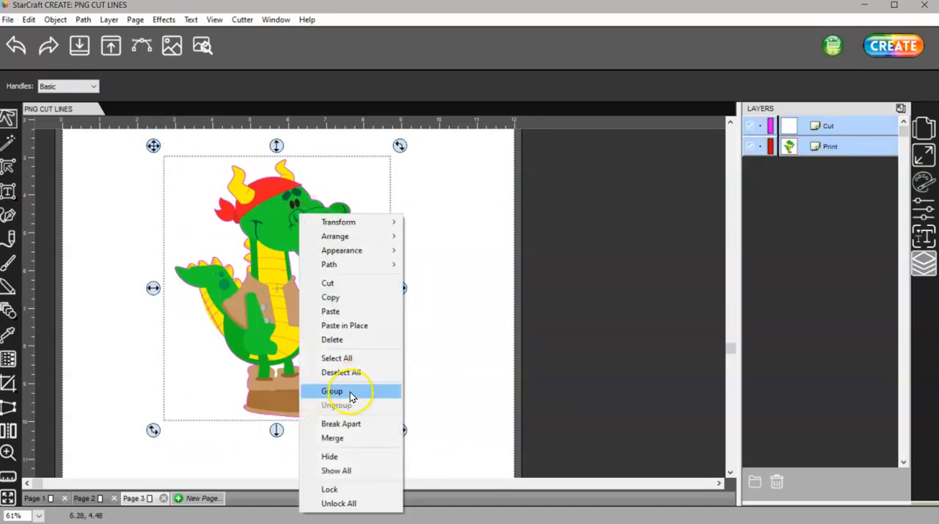
{"action": "left_click", "coordinate": [332, 390]}
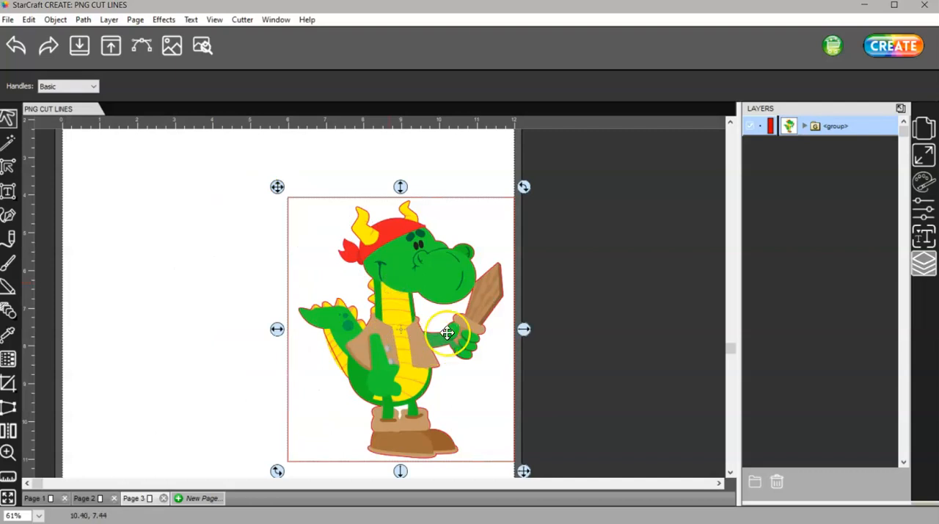
{"action": "mouse_move", "coordinate": [440, 295]}
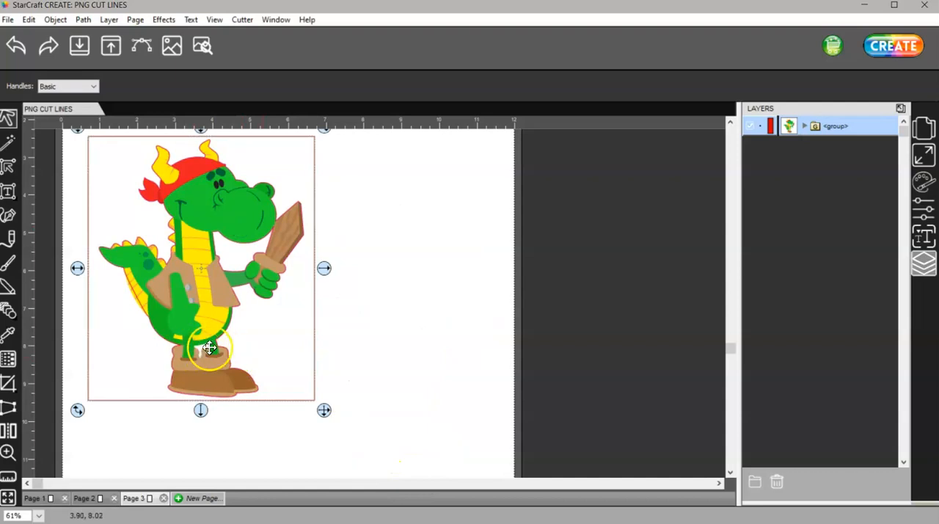
{"action": "left_click_drag", "start_coordinate": [209, 349], "coordinate": [380, 311]}
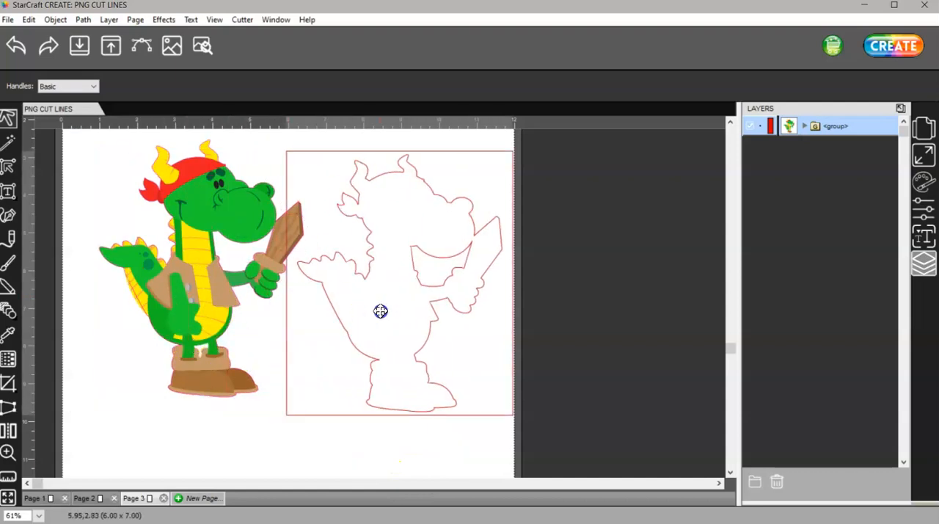
{"action": "left_click_drag", "start_coordinate": [380, 311], "coordinate": [277, 323]}
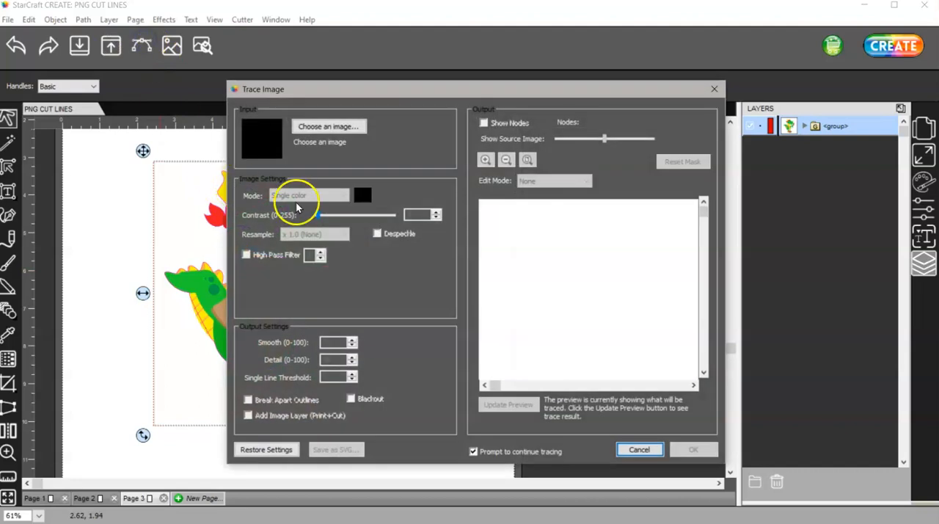
{"action": "mouse_move", "coordinate": [328, 408]}
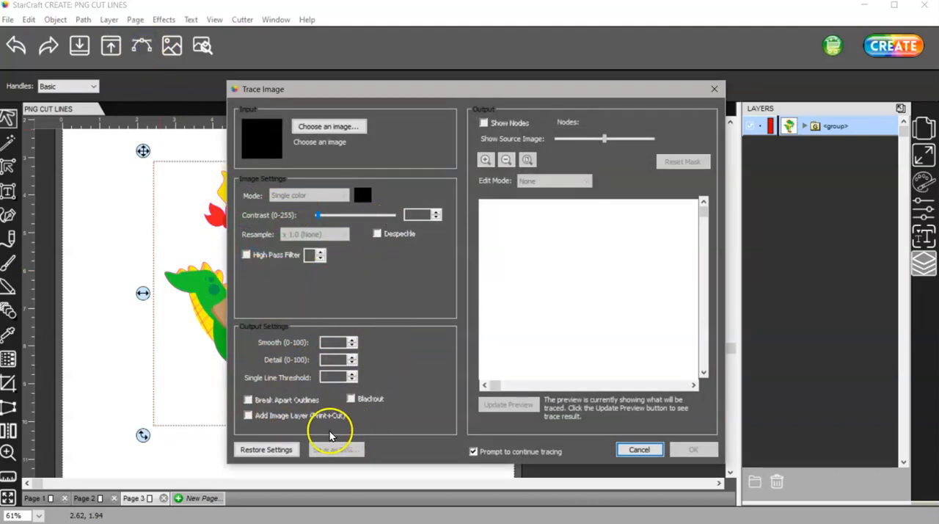
{"action": "mouse_move", "coordinate": [715, 90]}
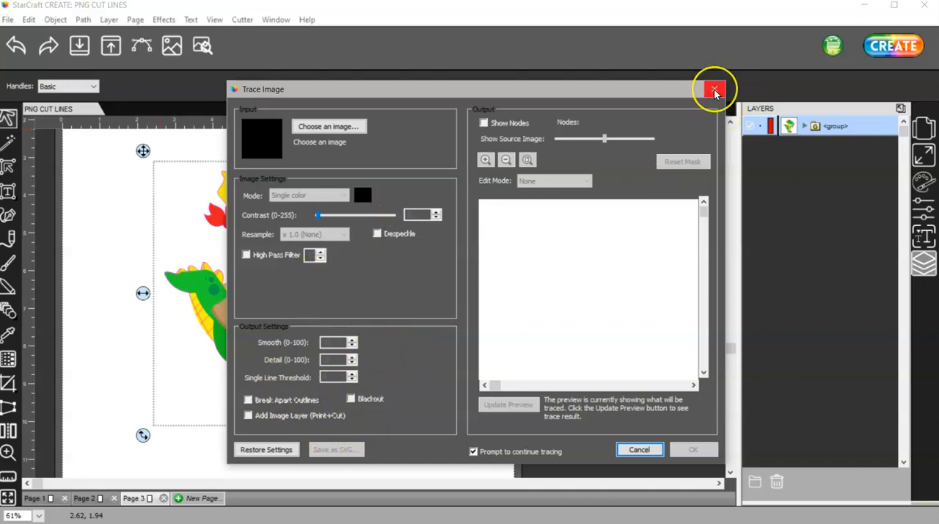
{"action": "mouse_move", "coordinate": [715, 89]}
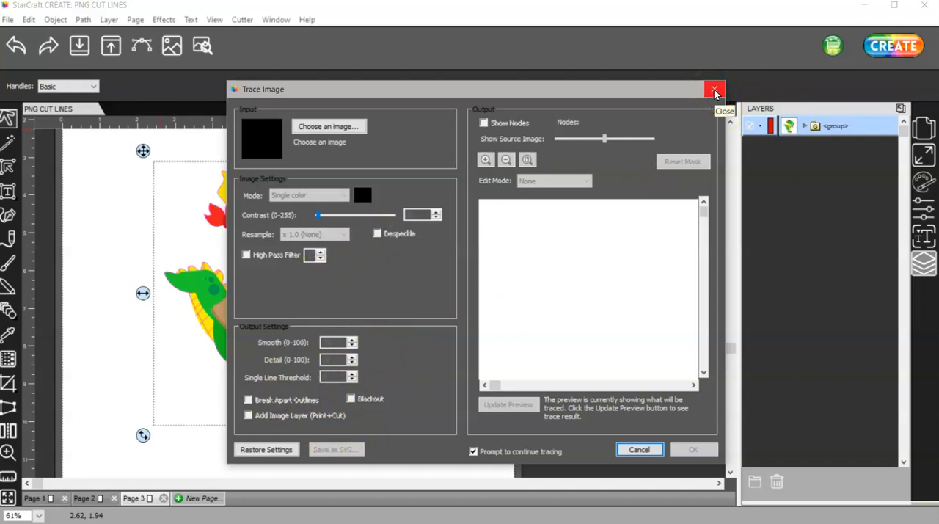
{"action": "mouse_move", "coordinate": [529, 186]}
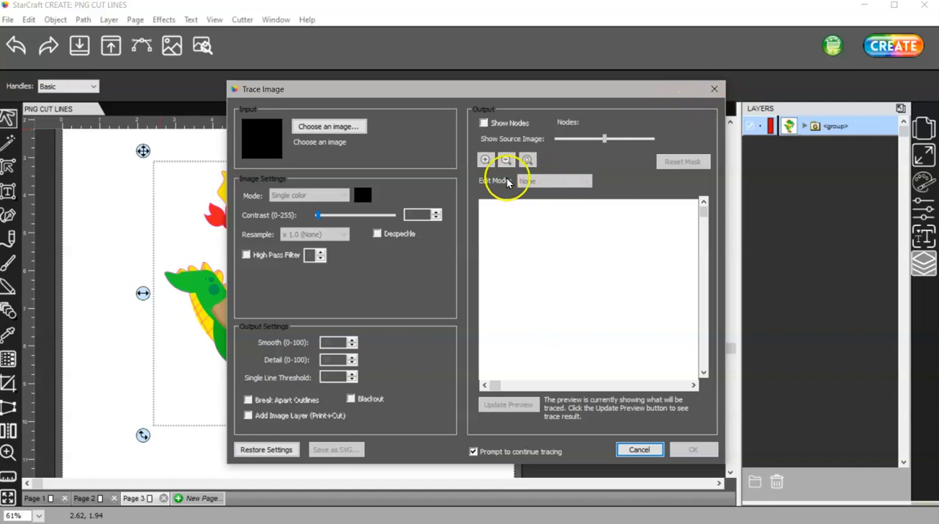
{"action": "mouse_move", "coordinate": [570, 121]}
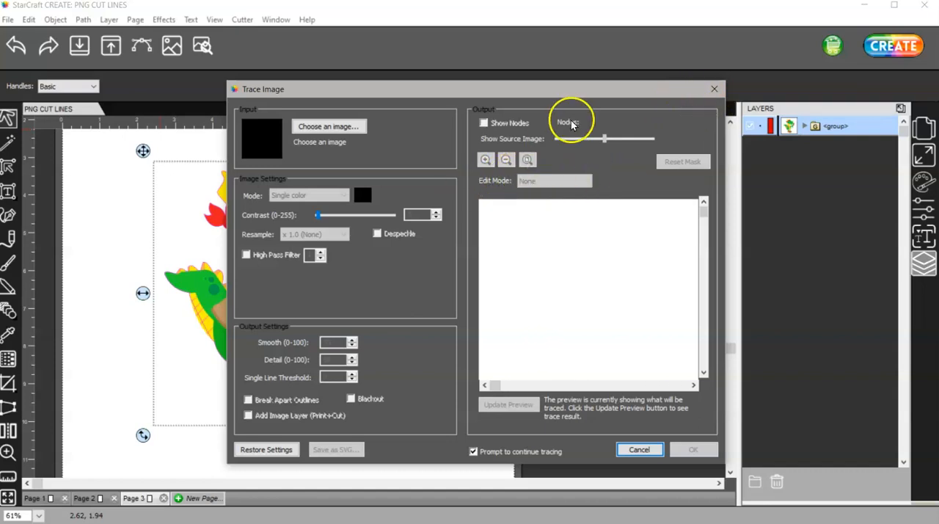
{"action": "mouse_move", "coordinate": [594, 106]}
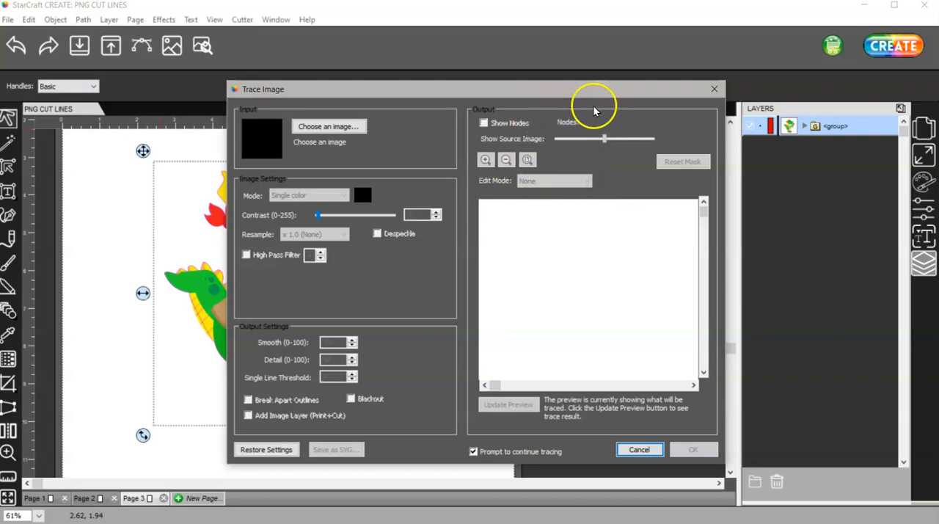
{"action": "mouse_move", "coordinate": [624, 263]}
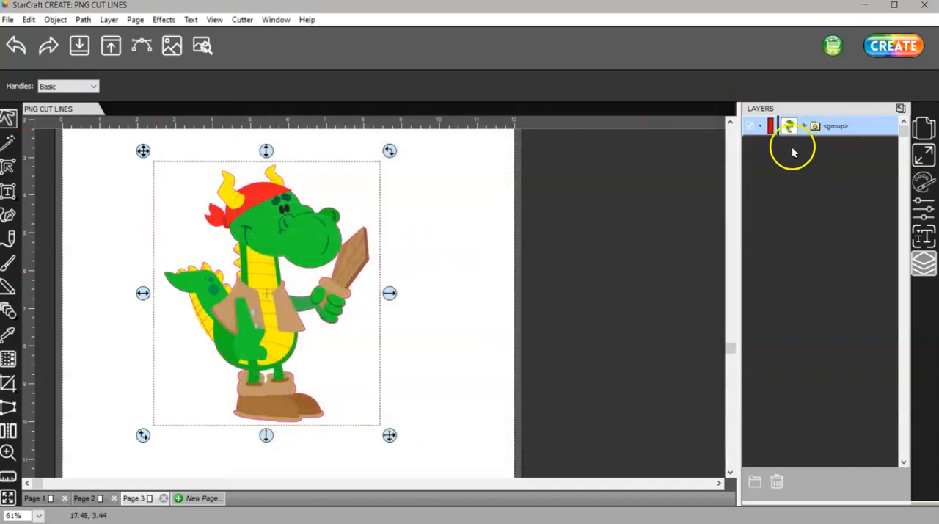
- Ungroup the dragon back into separate Cut and Print layer objects
{"action": "right_click", "coordinate": [266, 294]}
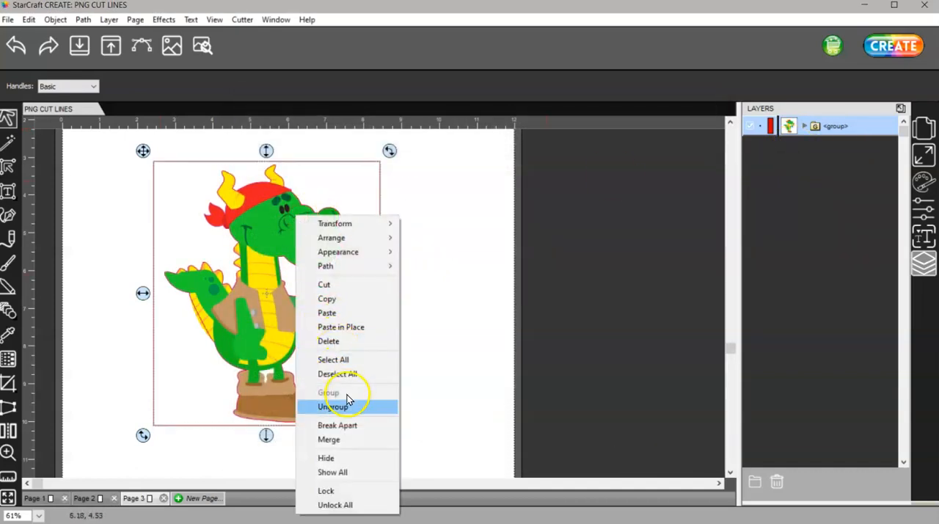
{"action": "left_click", "coordinate": [332, 407]}
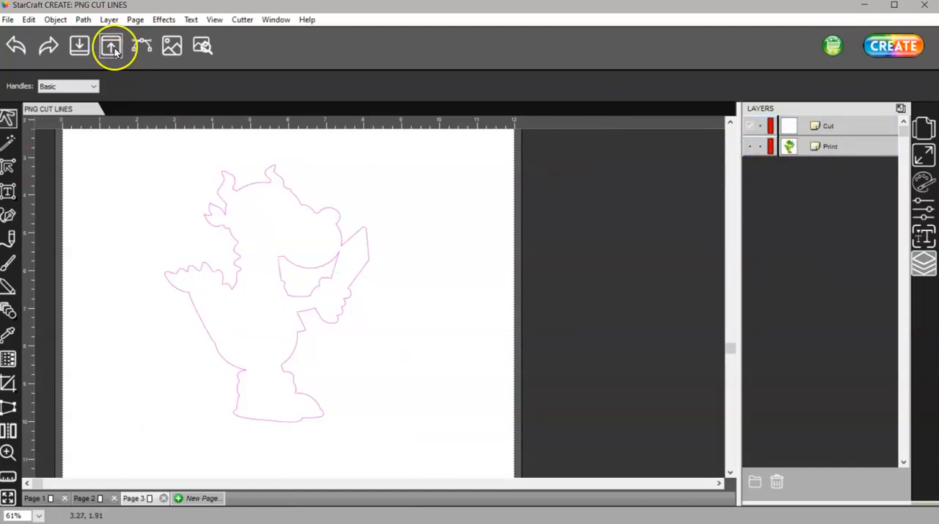
- Bring up Path > Simplify once and dismiss the empty window without changes
{"action": "left_click", "coordinate": [83, 19]}
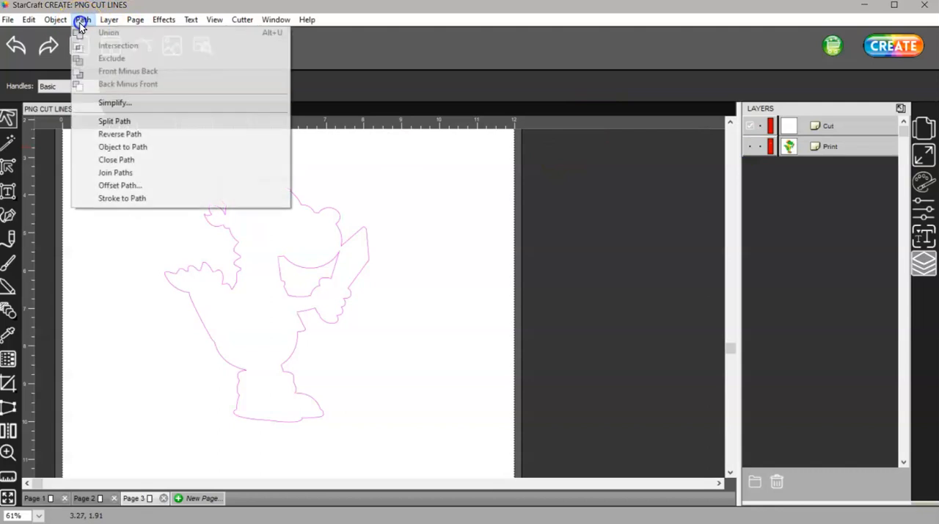
{"action": "mouse_move", "coordinate": [114, 102]}
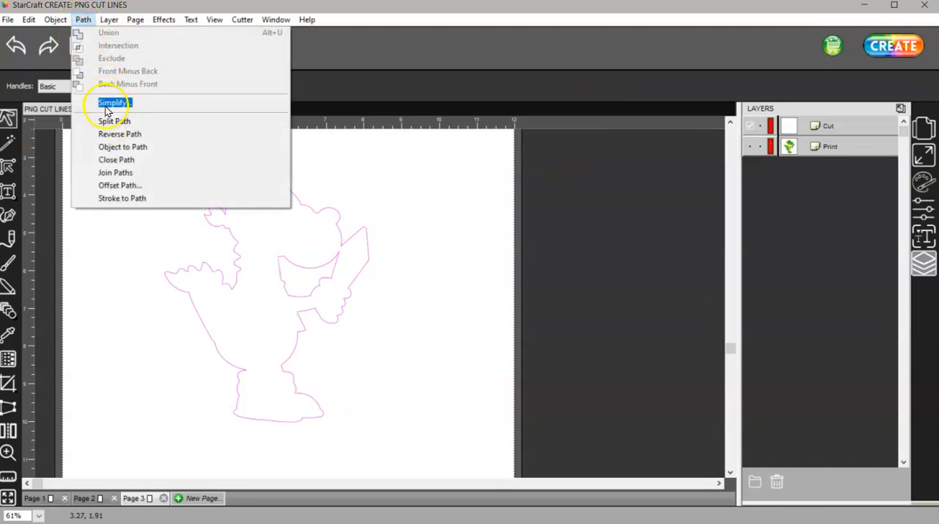
{"action": "left_click", "coordinate": [113, 102]}
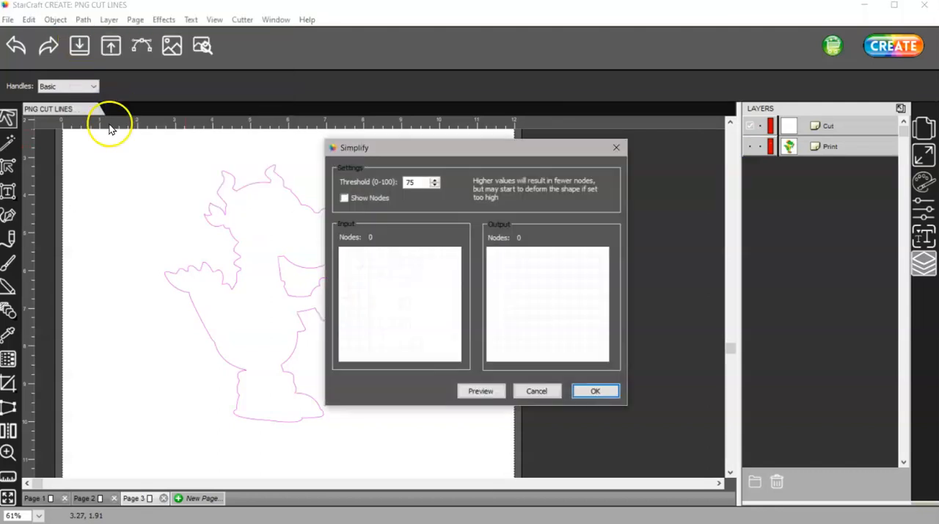
{"action": "mouse_move", "coordinate": [396, 268]}
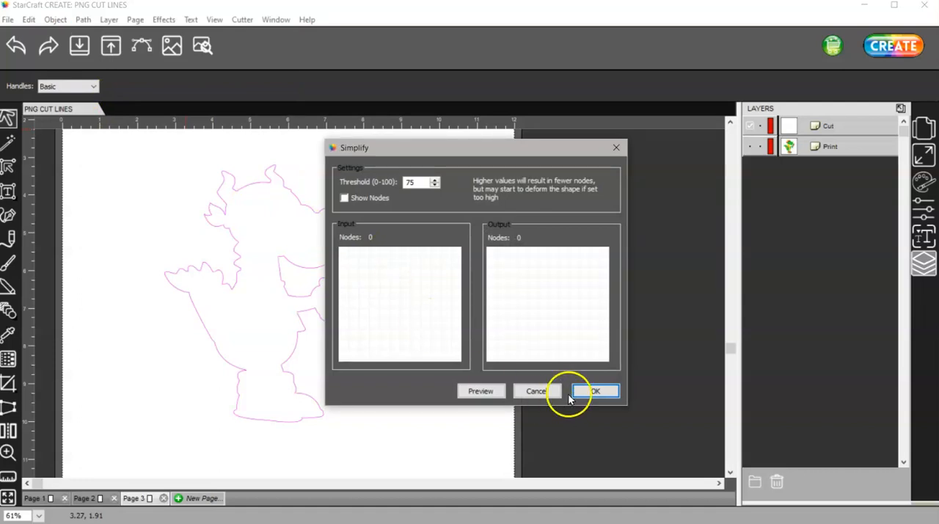
{"action": "left_click", "coordinate": [595, 390]}
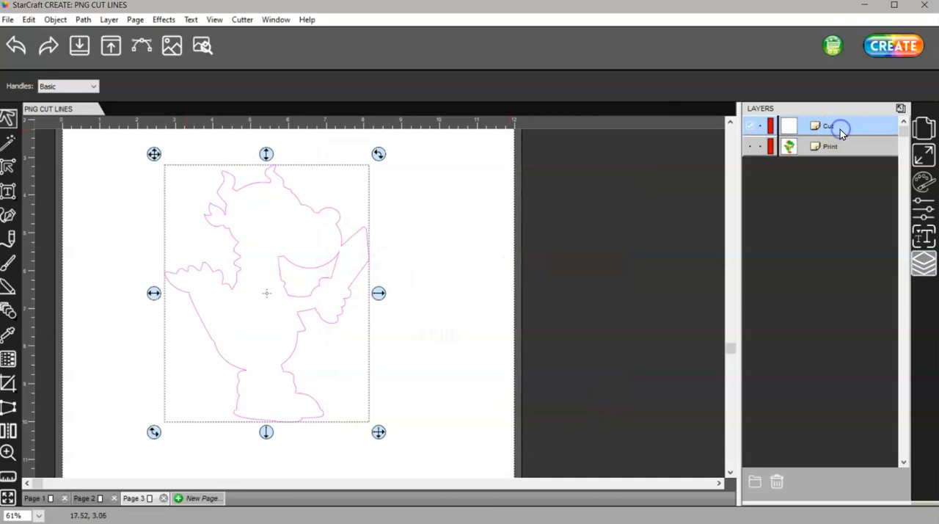
- Simplify the cut outline at threshold 75, previewing it, reducing 278 nodes to 89
{"action": "left_click", "coordinate": [83, 19]}
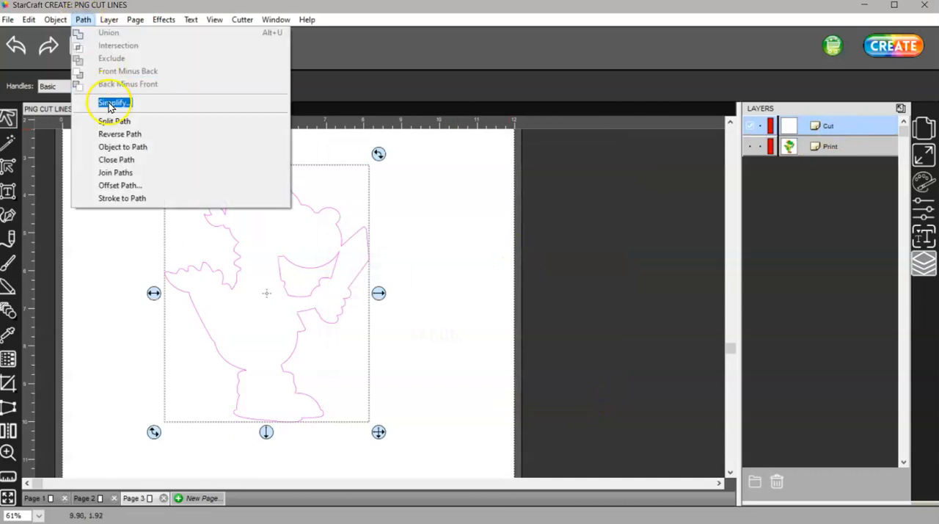
{"action": "left_click", "coordinate": [112, 102]}
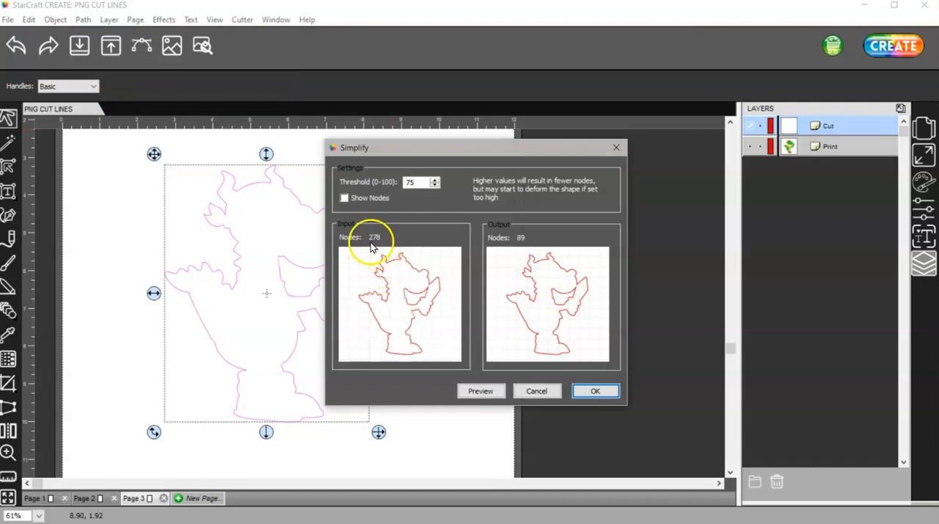
{"action": "mouse_move", "coordinate": [546, 250]}
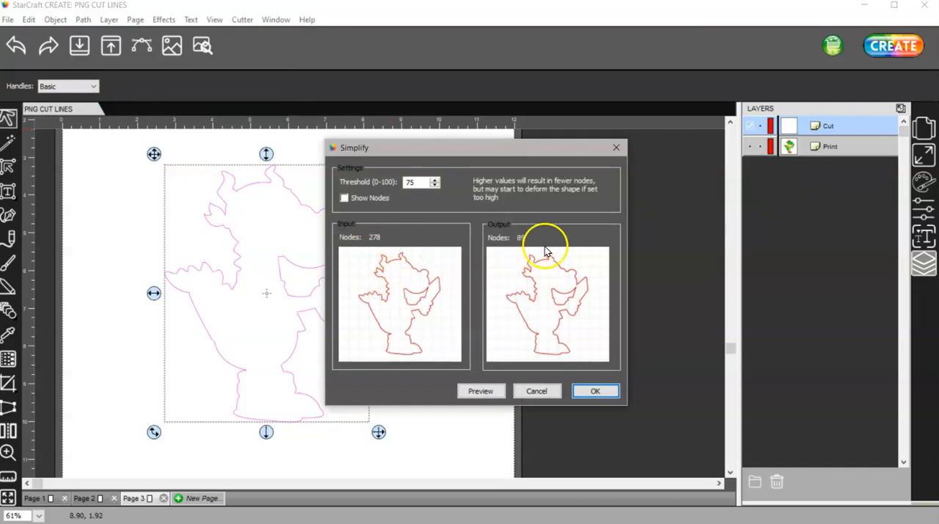
{"action": "left_click", "coordinate": [480, 391]}
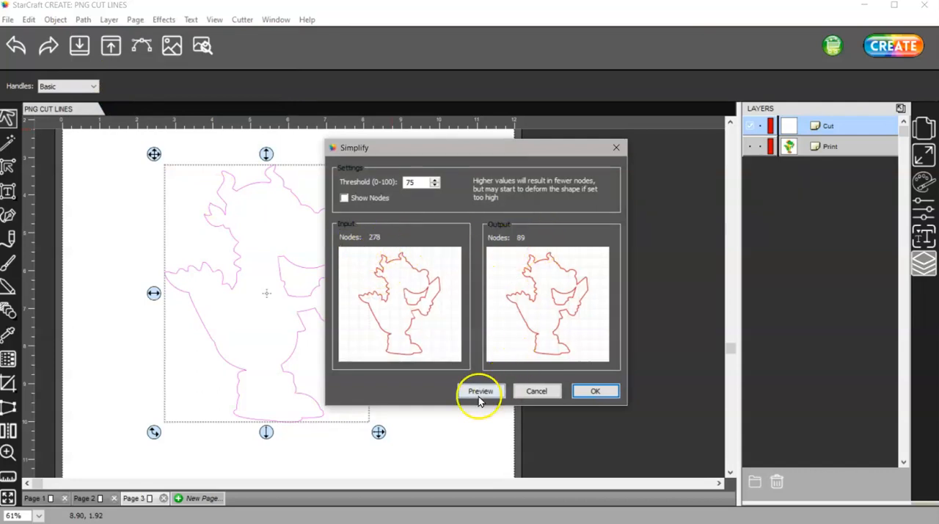
{"action": "left_click", "coordinate": [595, 390]}
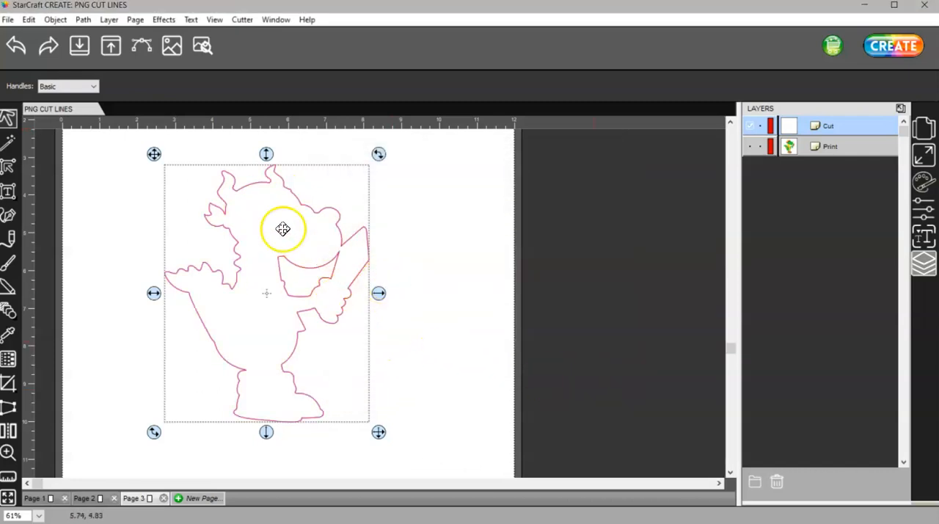
{"action": "mouse_move", "coordinate": [240, 201]}
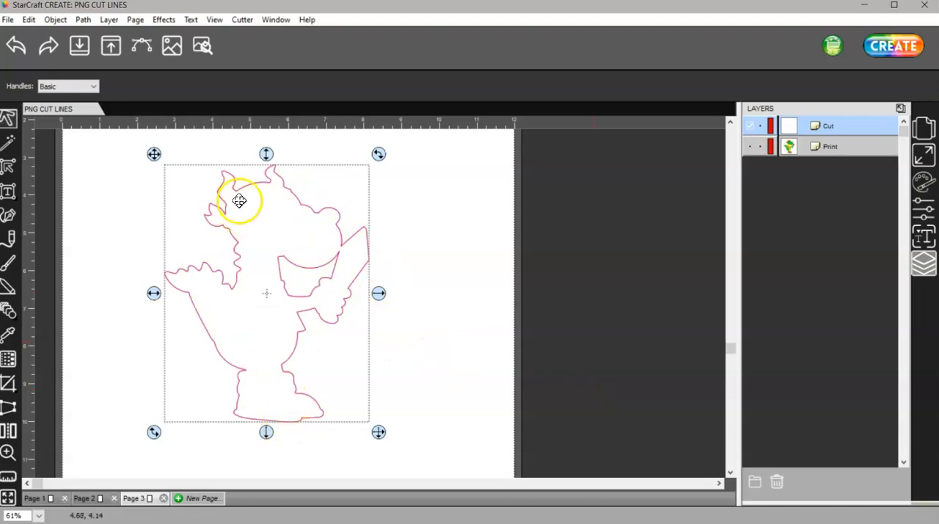
- Toggle Print layer visibility to check the outline alone, ending with the dragon shown
{"action": "left_click", "coordinate": [751, 146]}
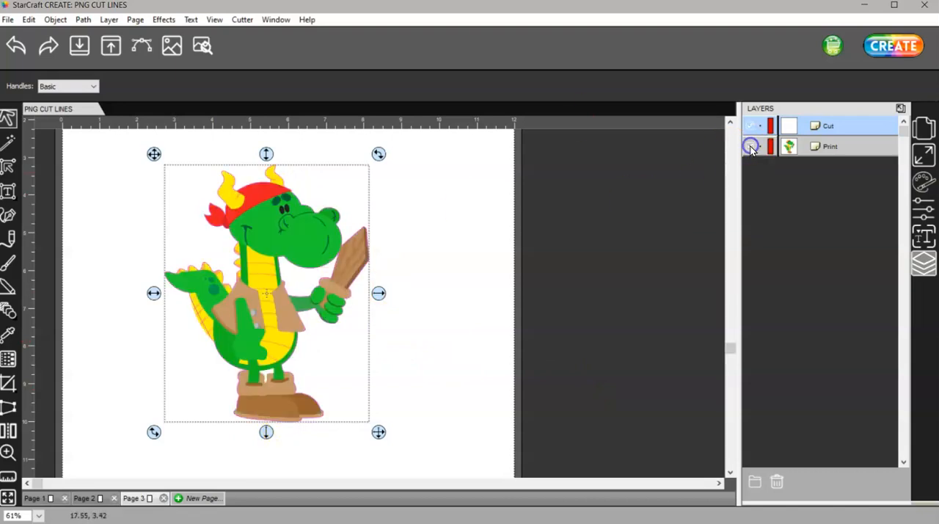
{"action": "left_click", "coordinate": [750, 146]}
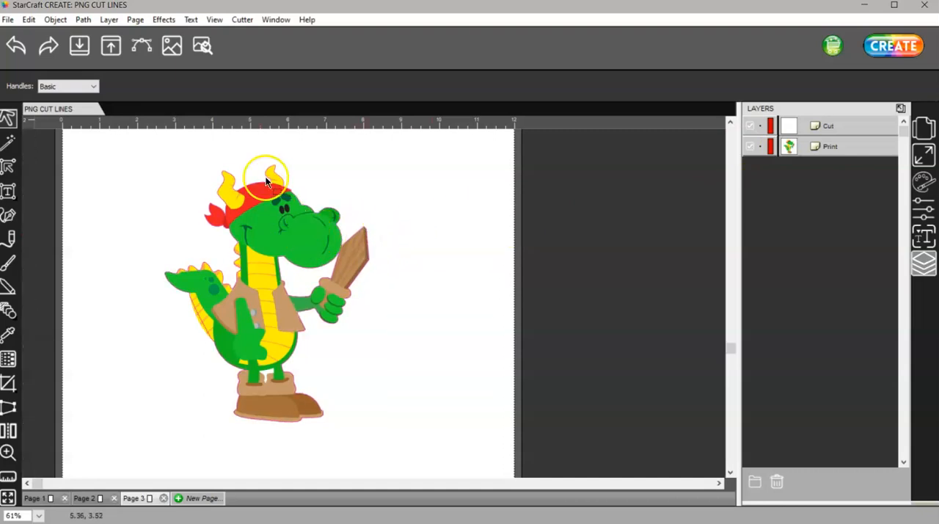
{"action": "left_click", "coordinate": [749, 146]}
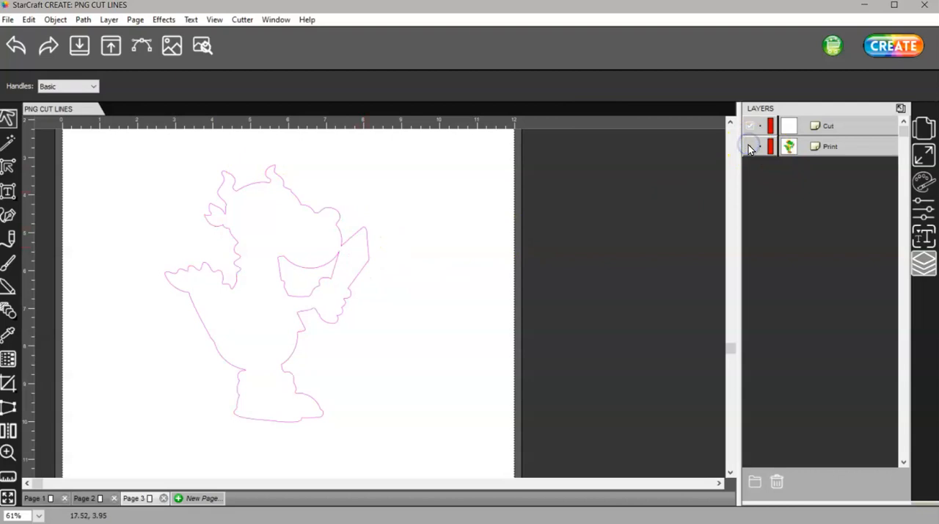
{"action": "left_click", "coordinate": [749, 146]}
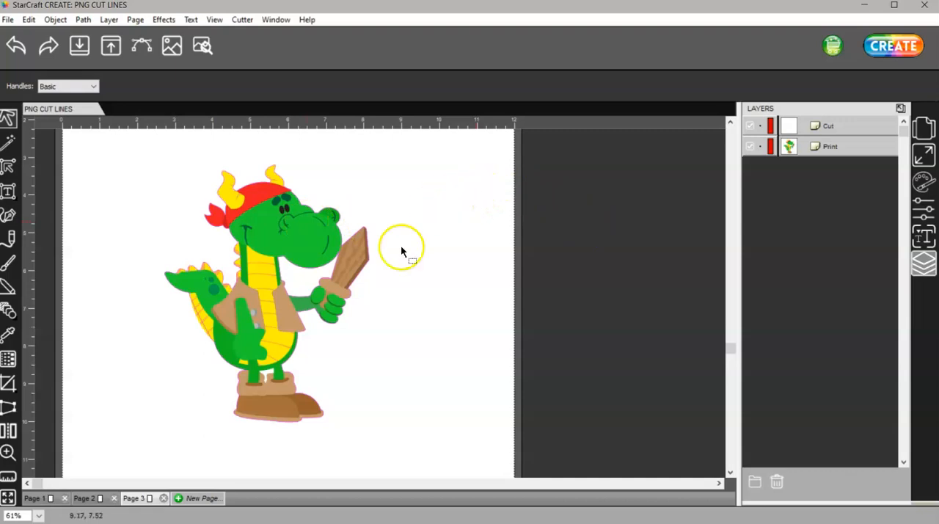
{"action": "mouse_move", "coordinate": [395, 360]}
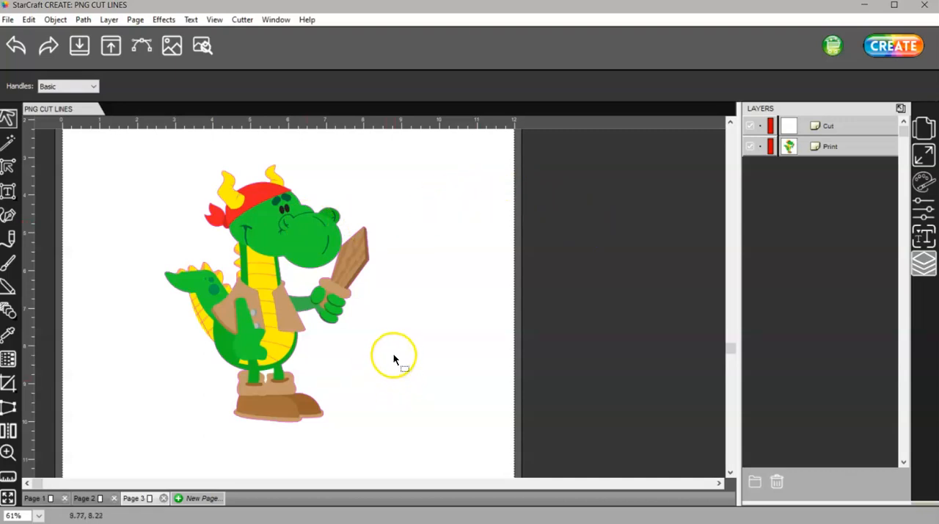
{"action": "mouse_move", "coordinate": [252, 304]}
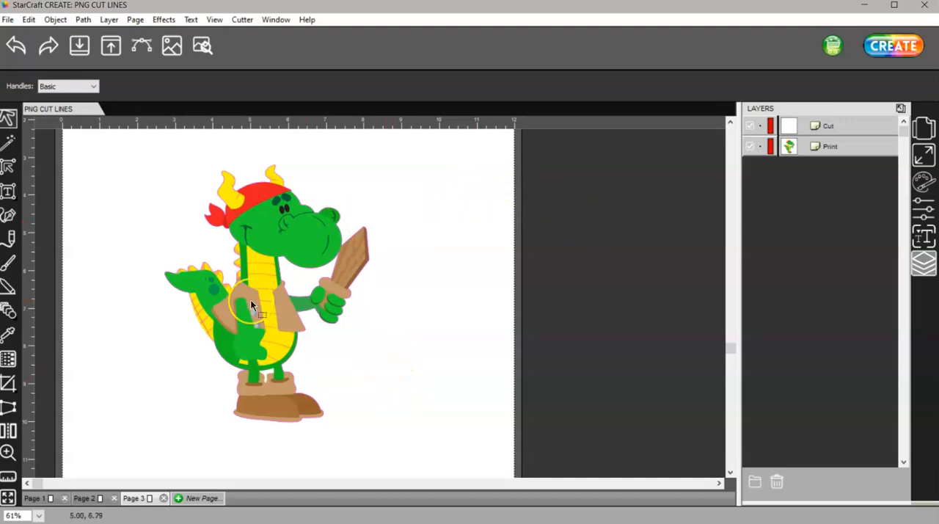